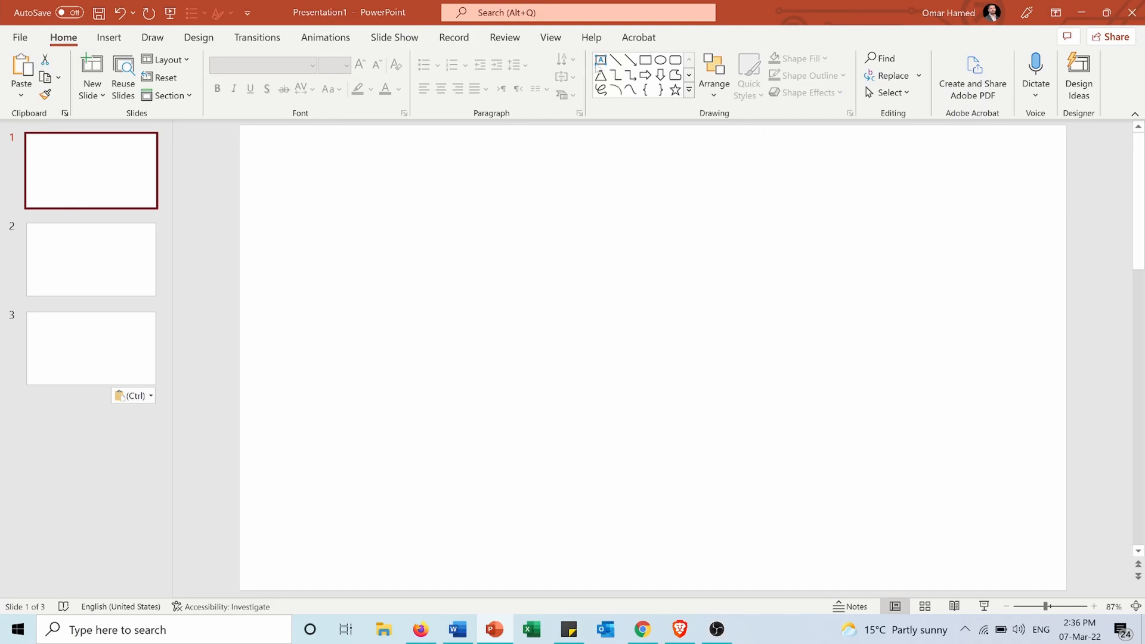
Step: Draw a text box at slide 1's centre reading 45% and widen it onto one line
drag(482, 262, 724, 430)
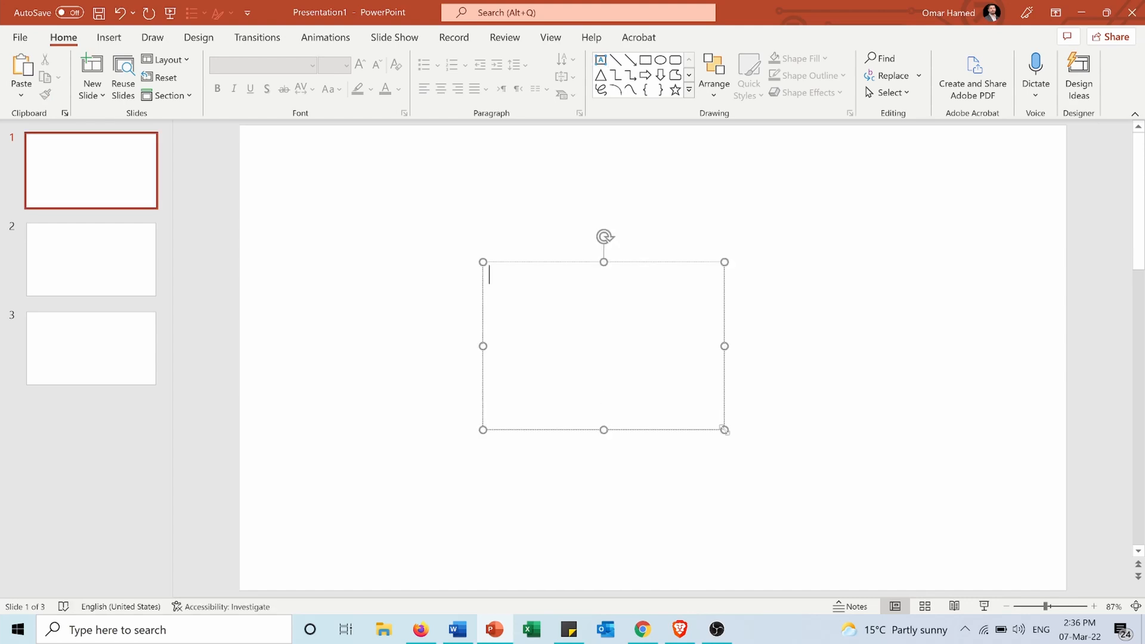
text(45)
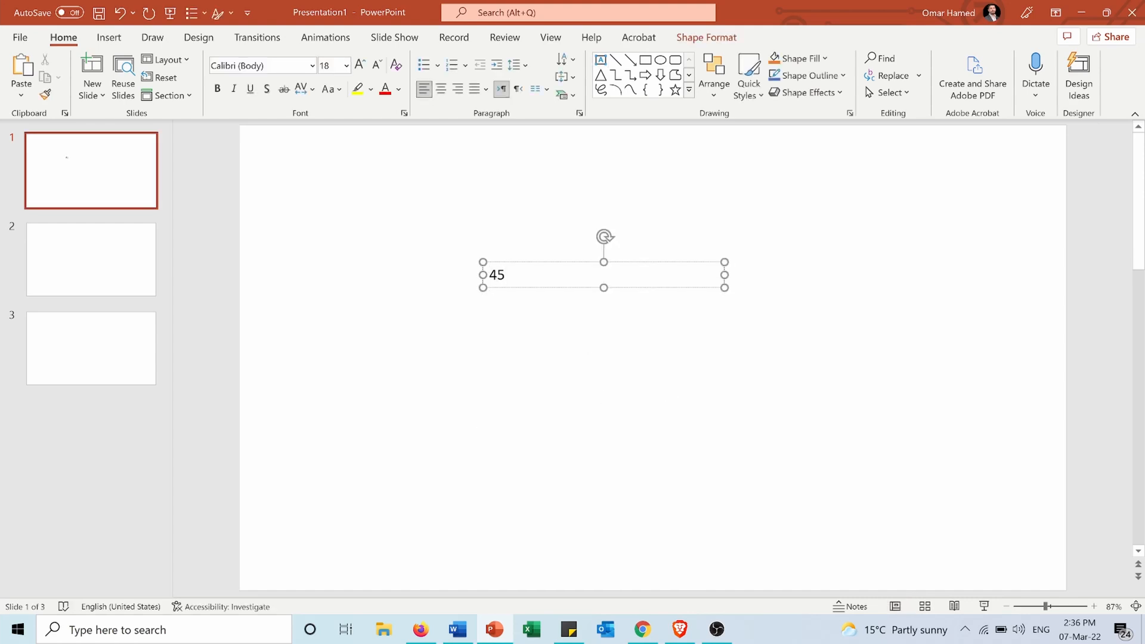
text(%)
click(335, 65)
text(220)
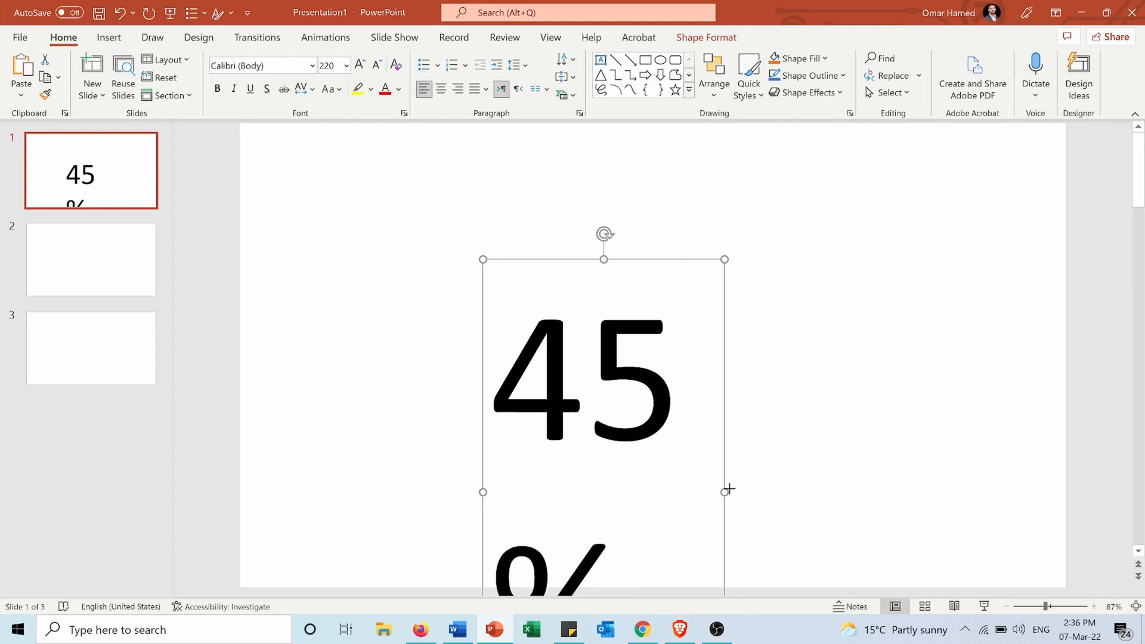
drag(726, 491, 856, 495)
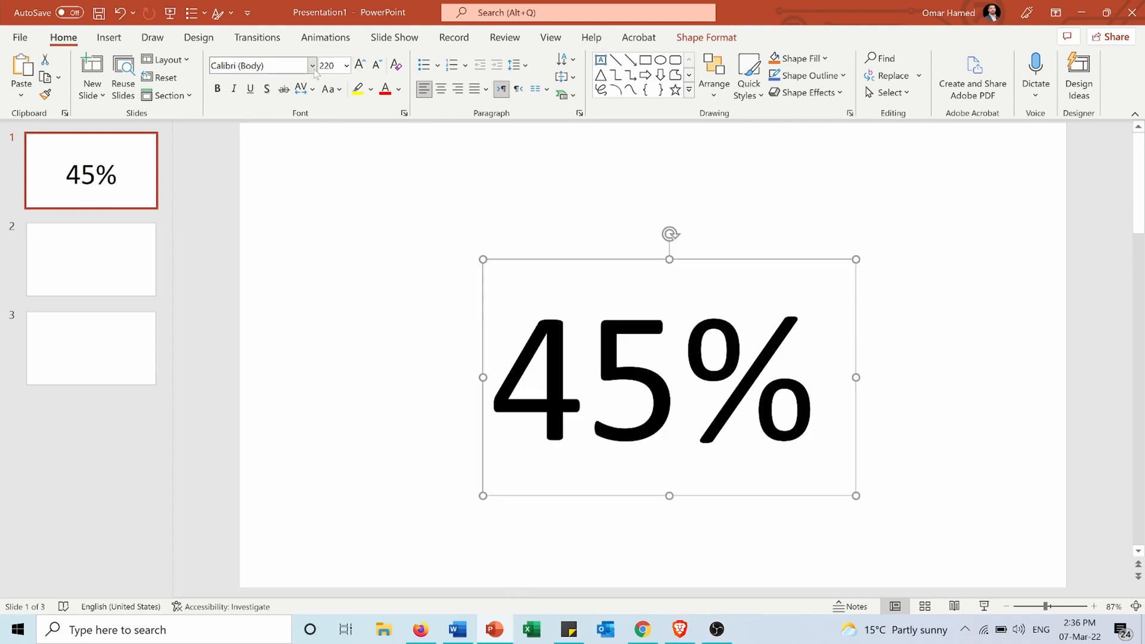
Step: Change the 45% text's font from Calibri to Arial
click(312, 66)
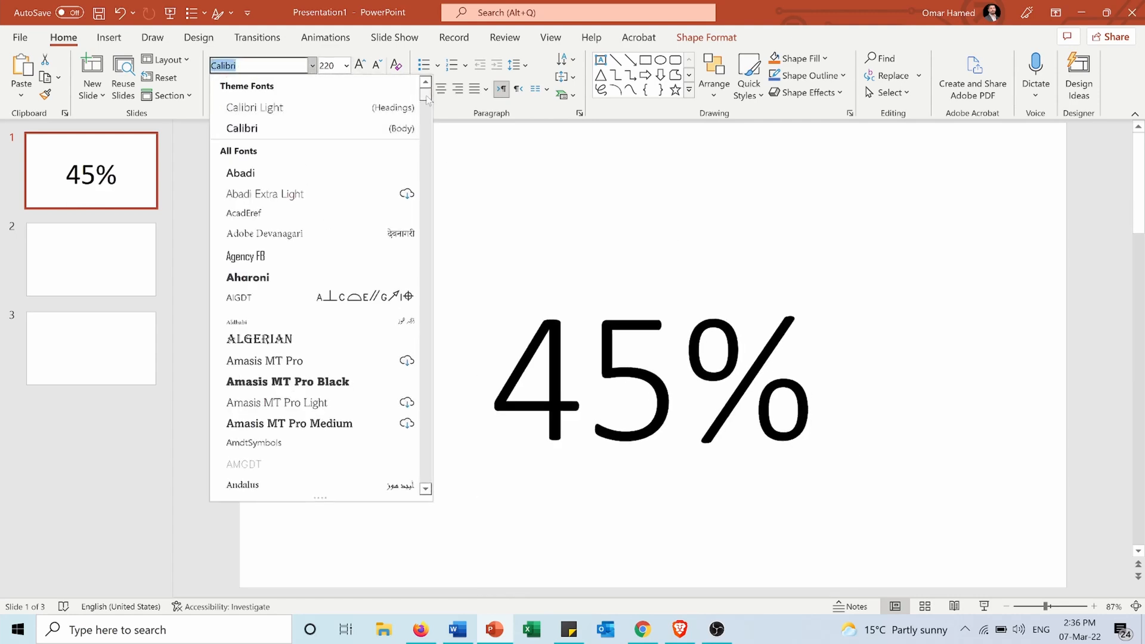
scroll(down, 3)
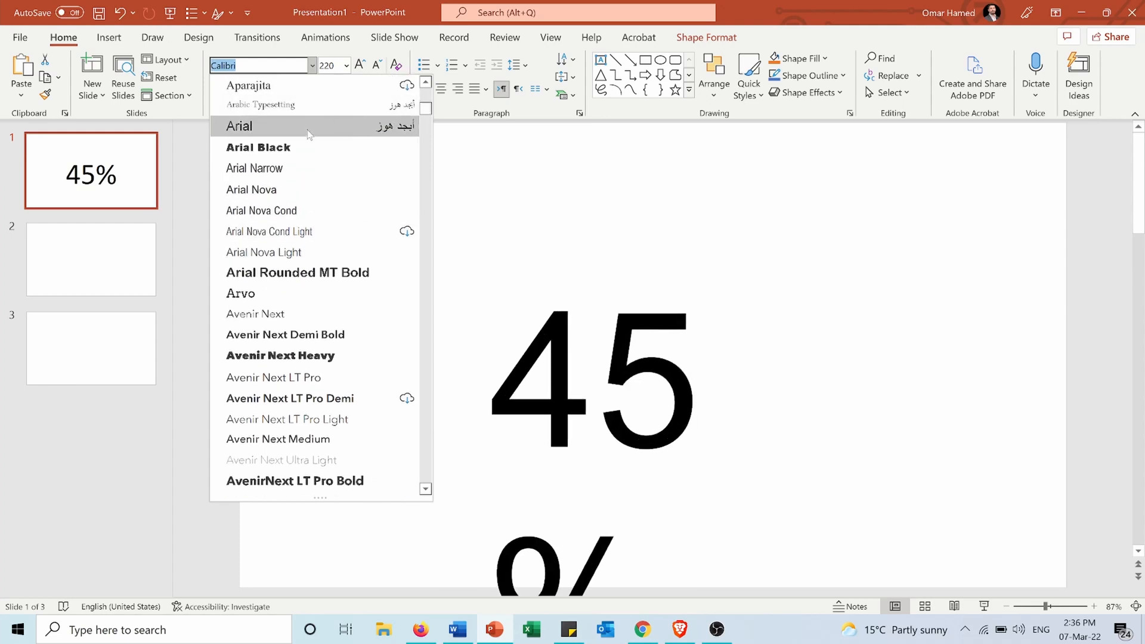
click(238, 125)
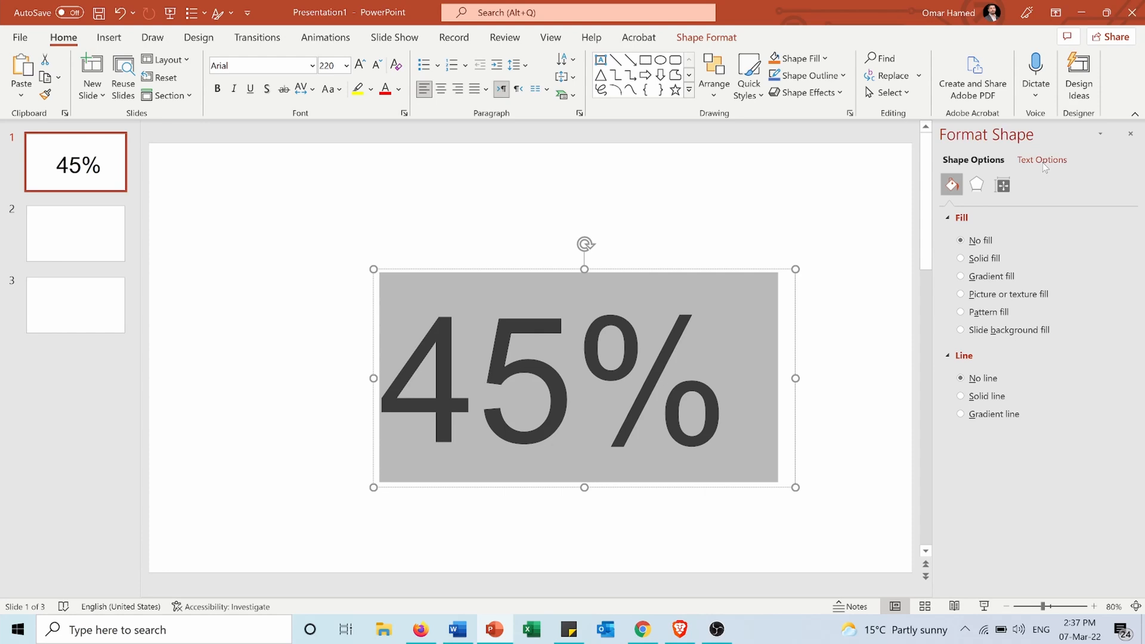
Step: Under Text Options, change the 45% text fill from solid to gradient
click(1042, 159)
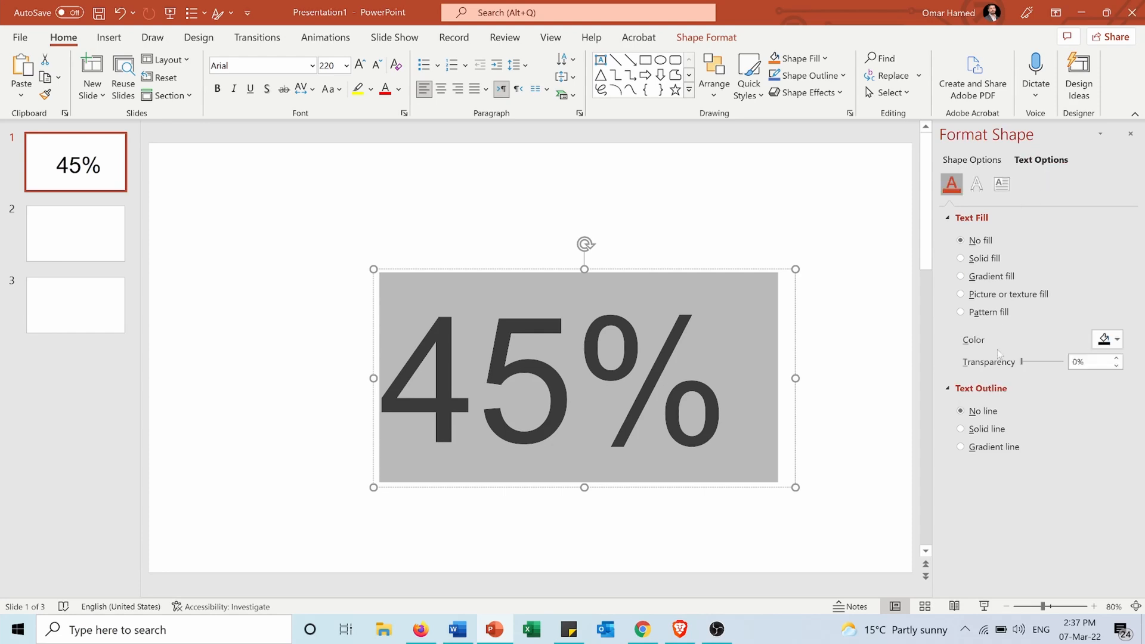
click(960, 429)
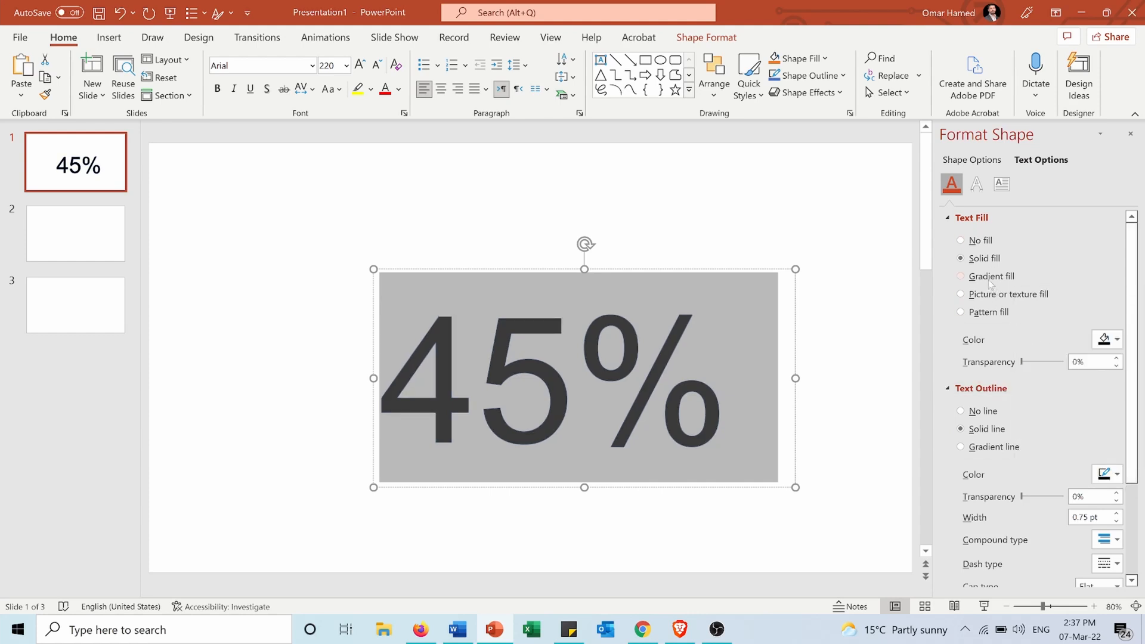
click(961, 276)
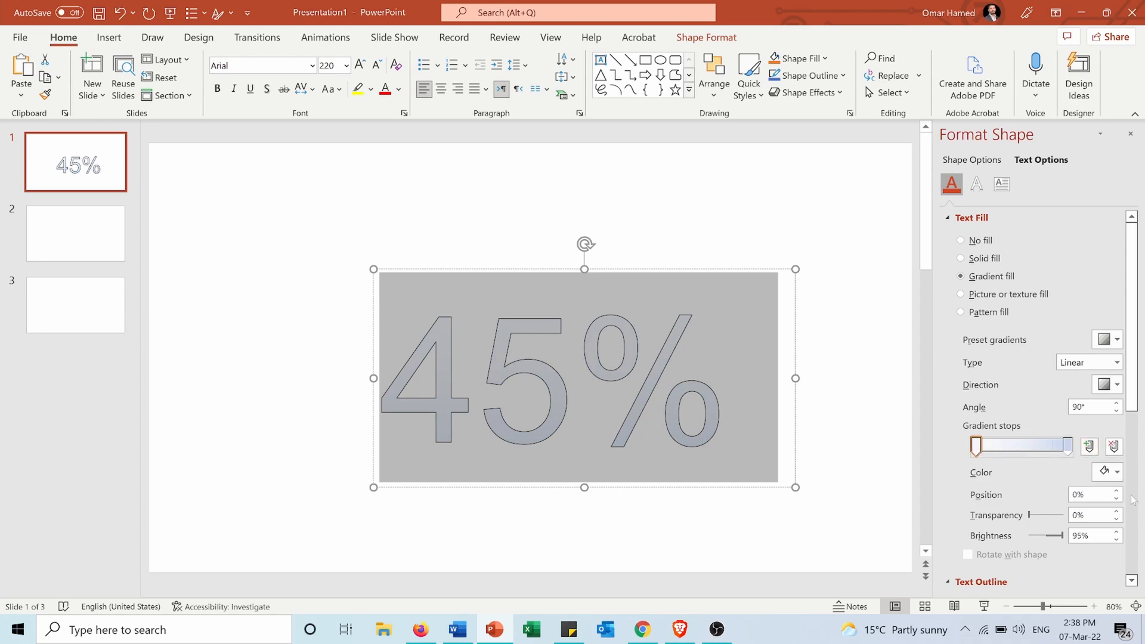
Step: Colour the gradient stops blue and move the first and last stops to 45% for a hard edge
click(1116, 471)
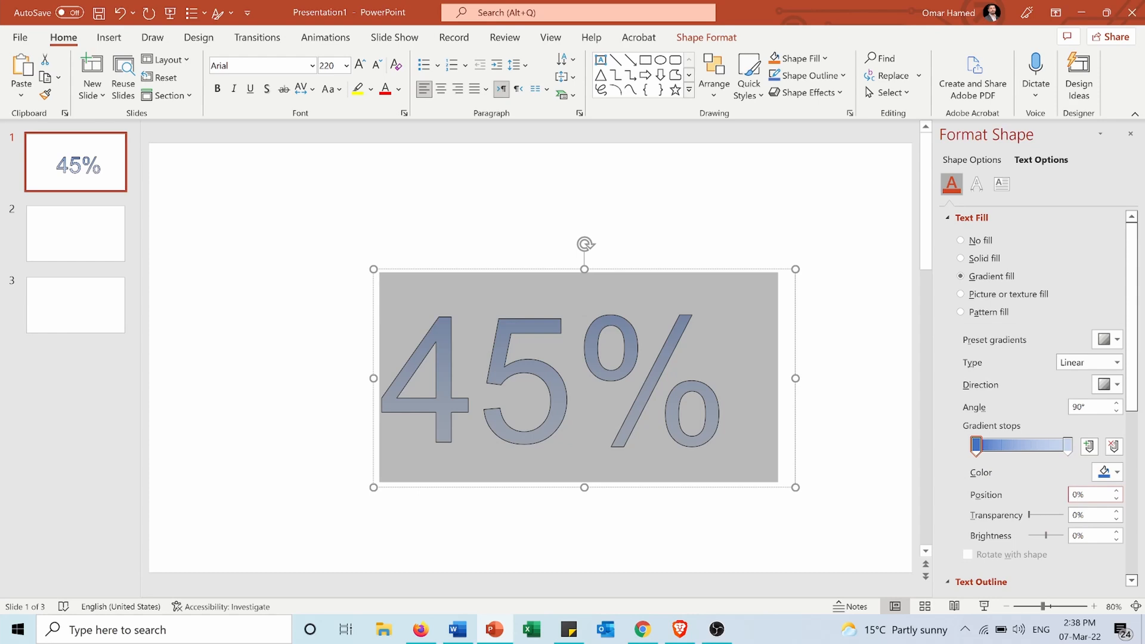
drag(975, 446, 1018, 446)
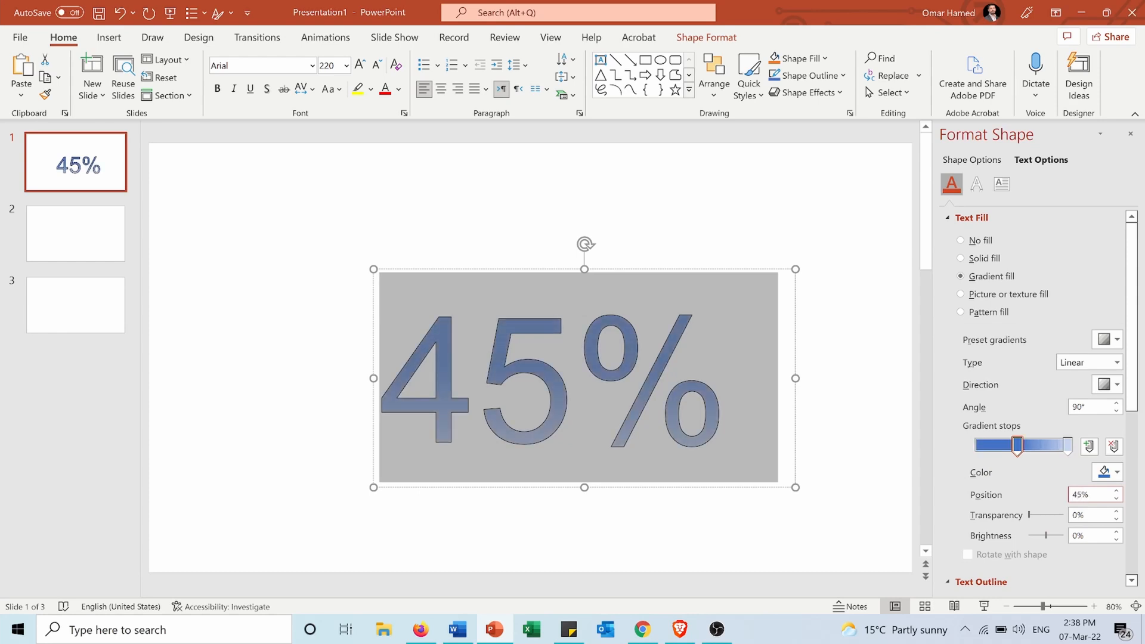
drag(1017, 446, 1066, 446)
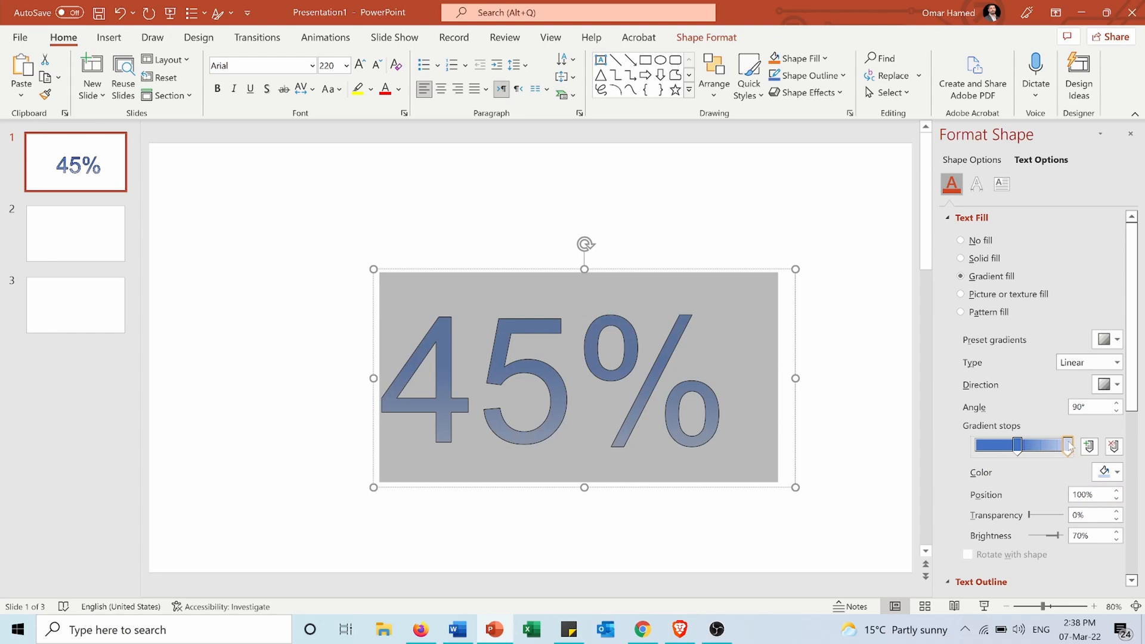
click(1116, 471)
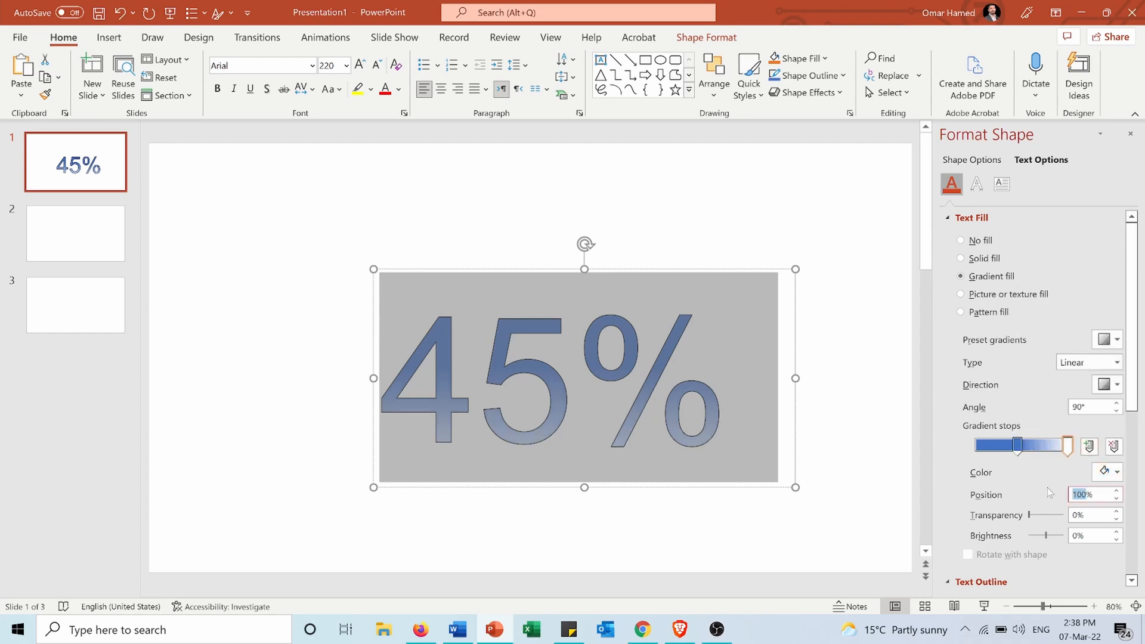
drag(1066, 446, 1017, 445)
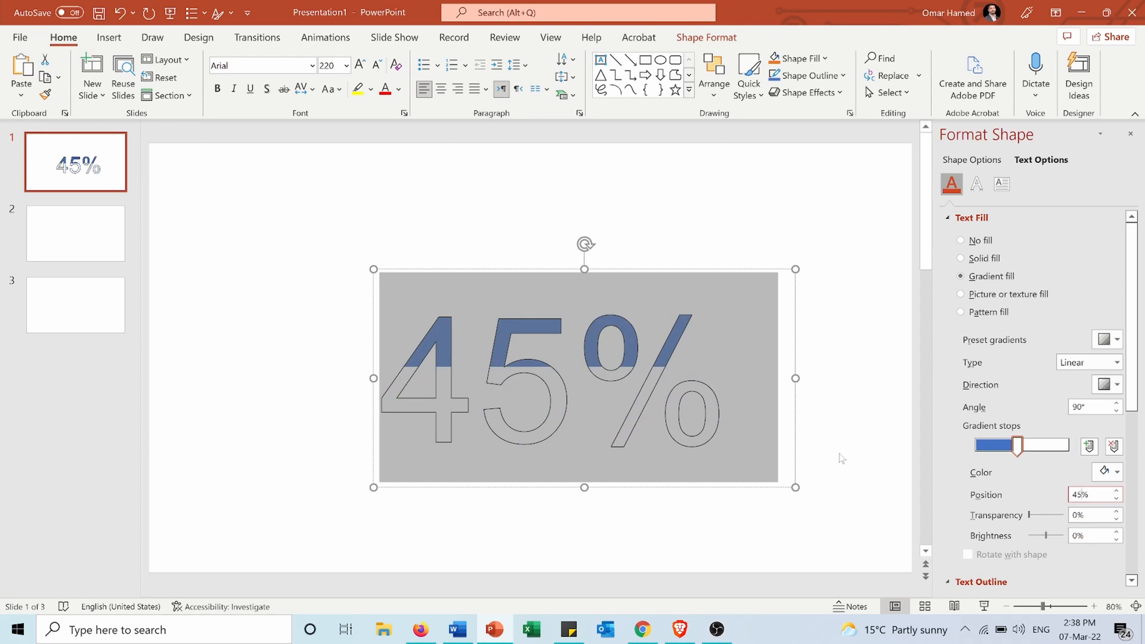
mouse_move(501, 365)
text(270)
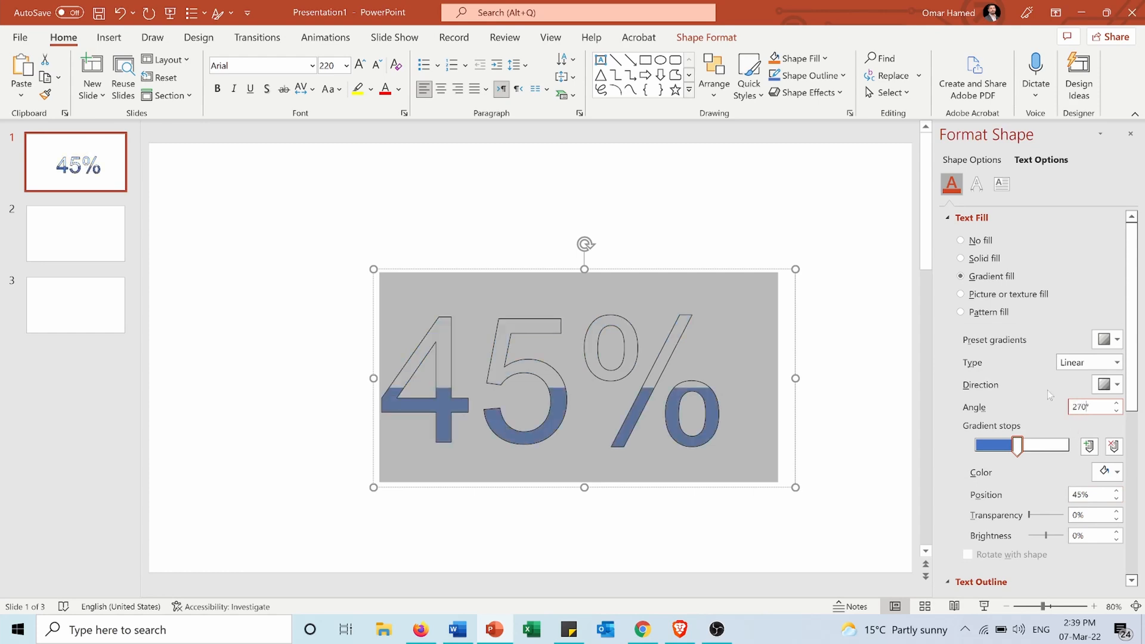
mouse_move(1057, 391)
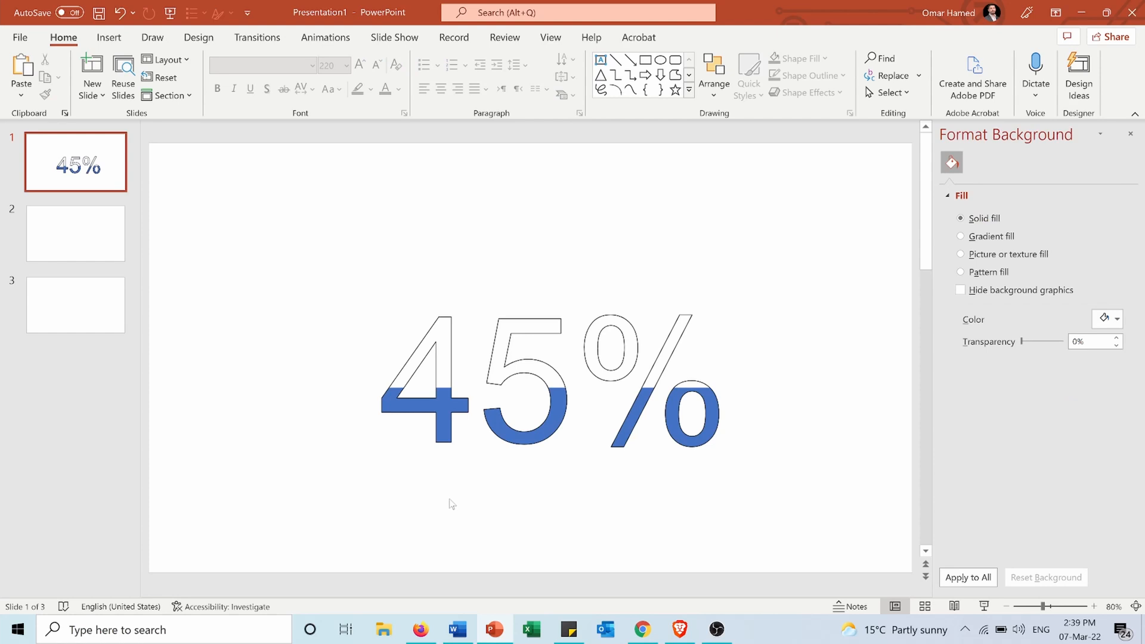
mouse_move(139, 234)
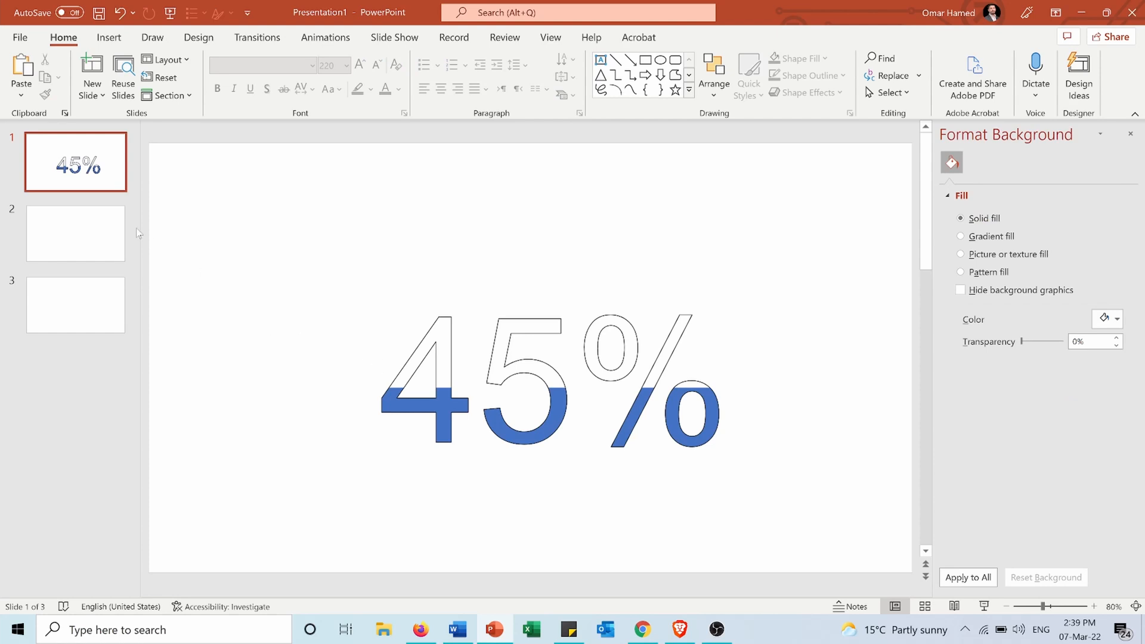
Step: On slide 2, draw a large Round Diagonal Corner Rectangle across the centre
click(75, 234)
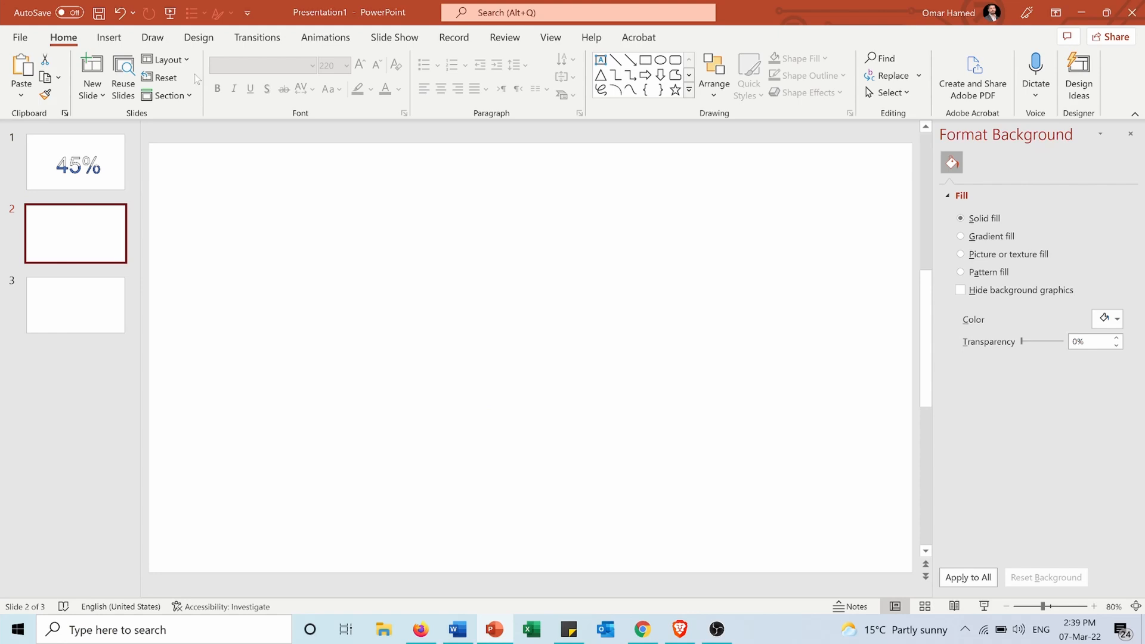
click(108, 37)
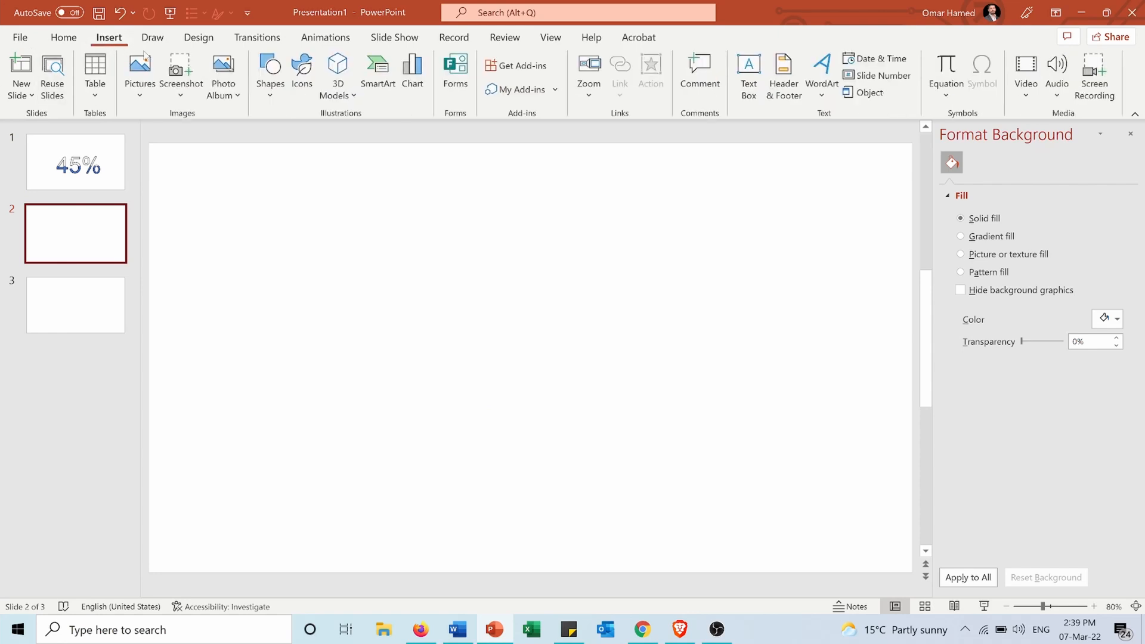
click(270, 75)
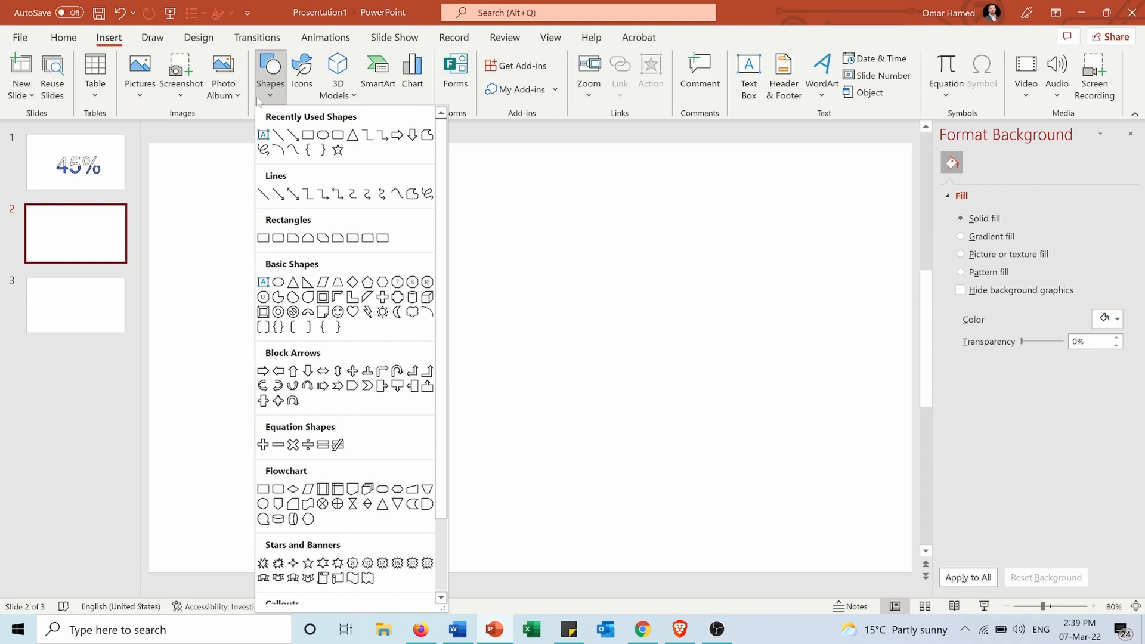
mouse_move(336, 255)
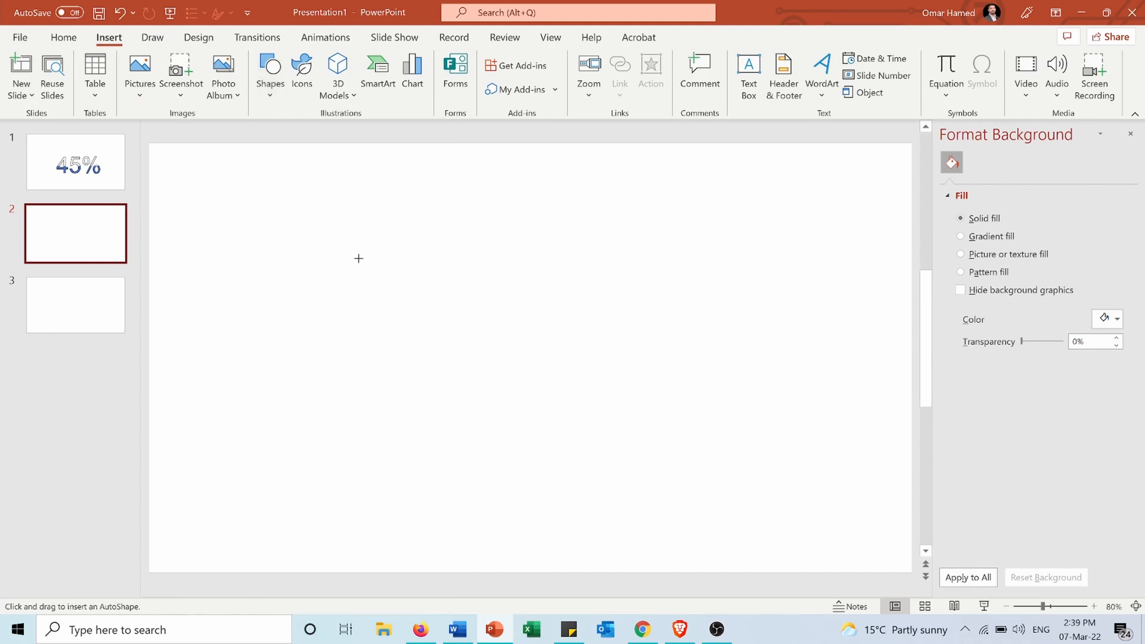
drag(357, 259, 700, 448)
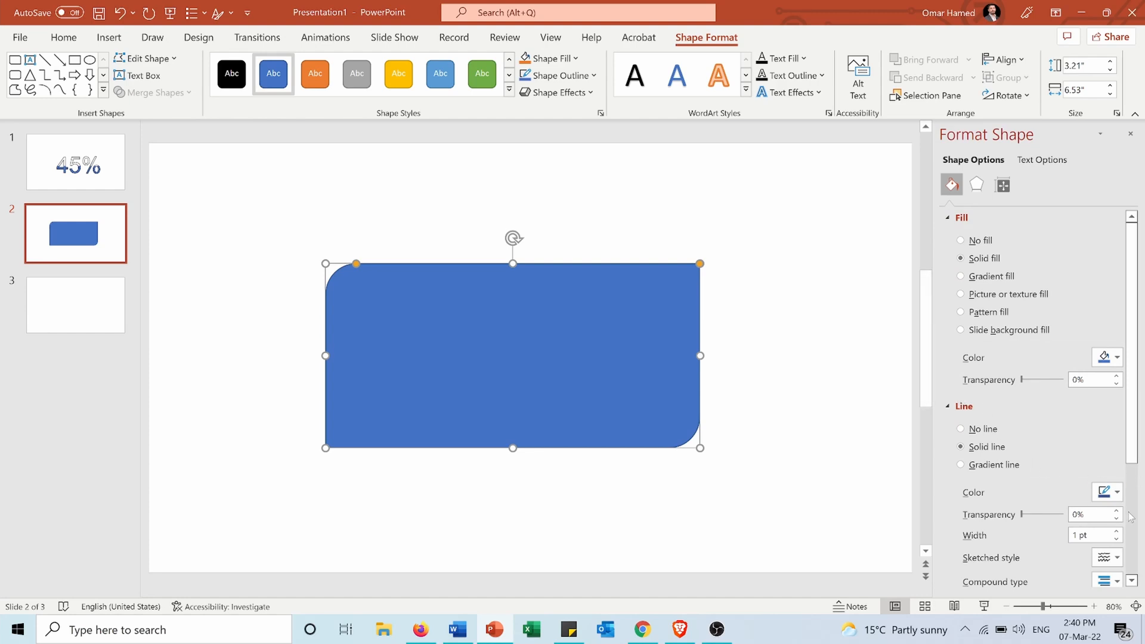
Step: Give the rectangle a yellow gradient fill up to 80% and label it 80%
click(1117, 492)
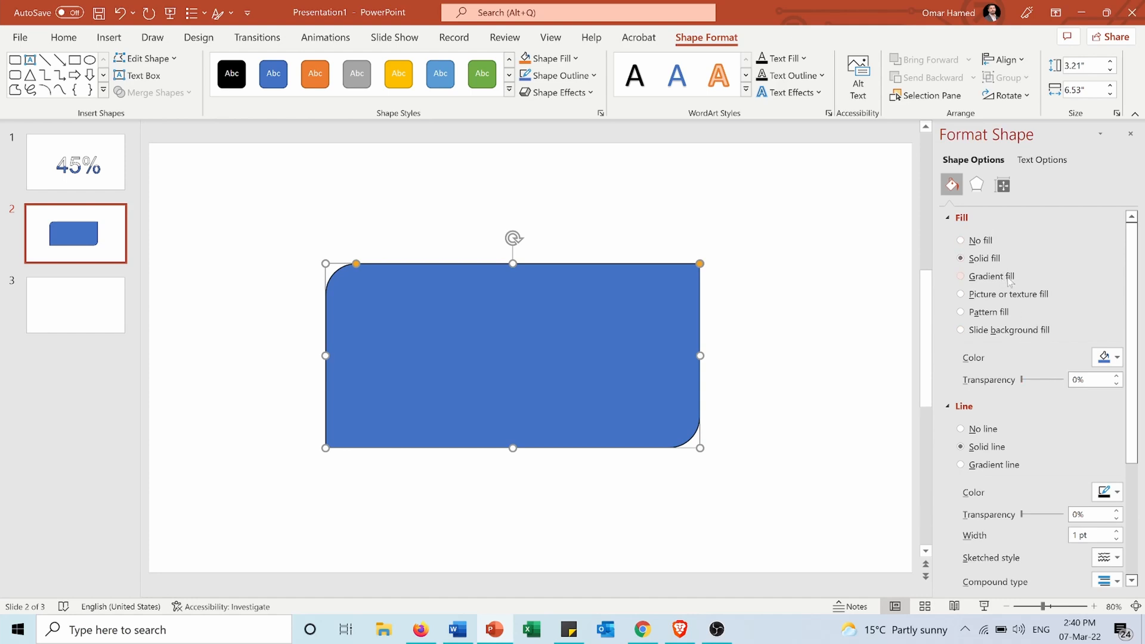
click(961, 275)
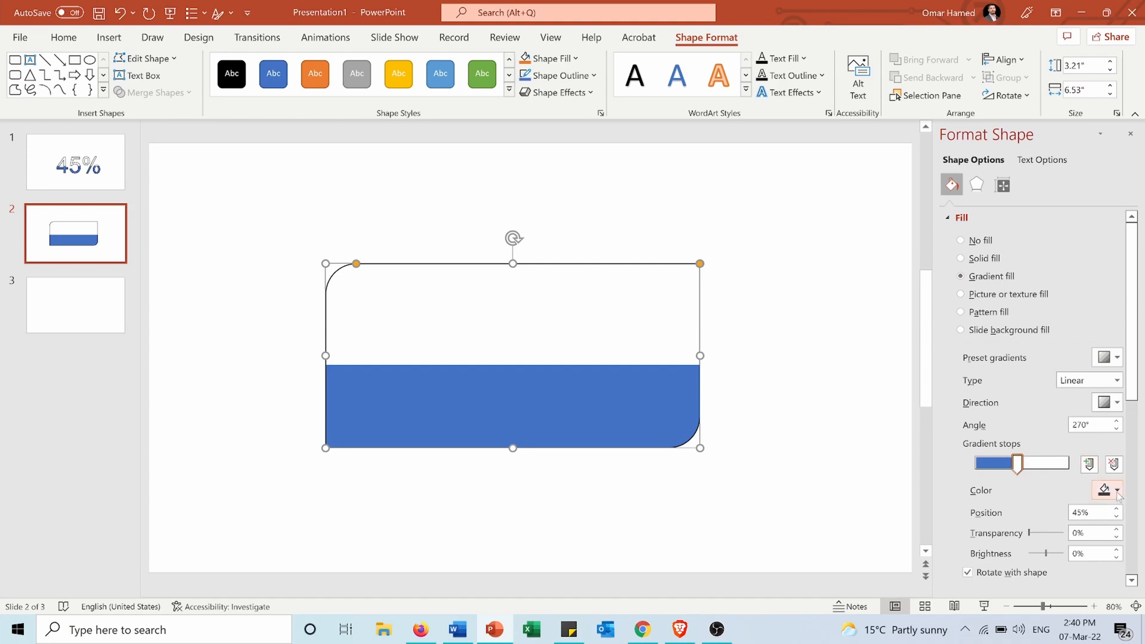
click(1117, 490)
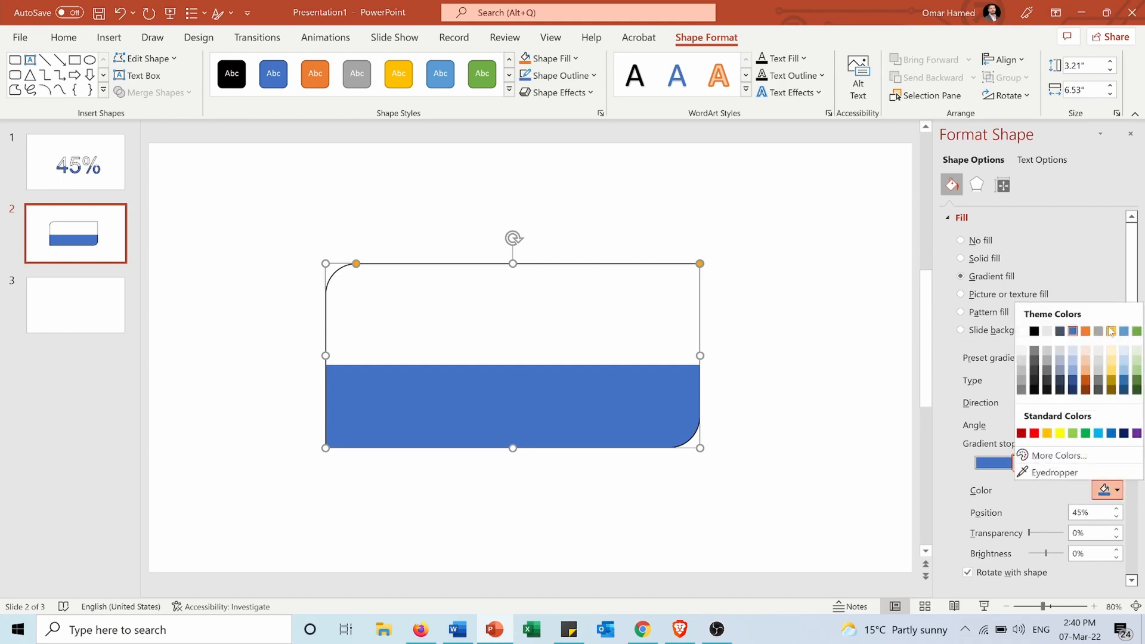
click(1109, 332)
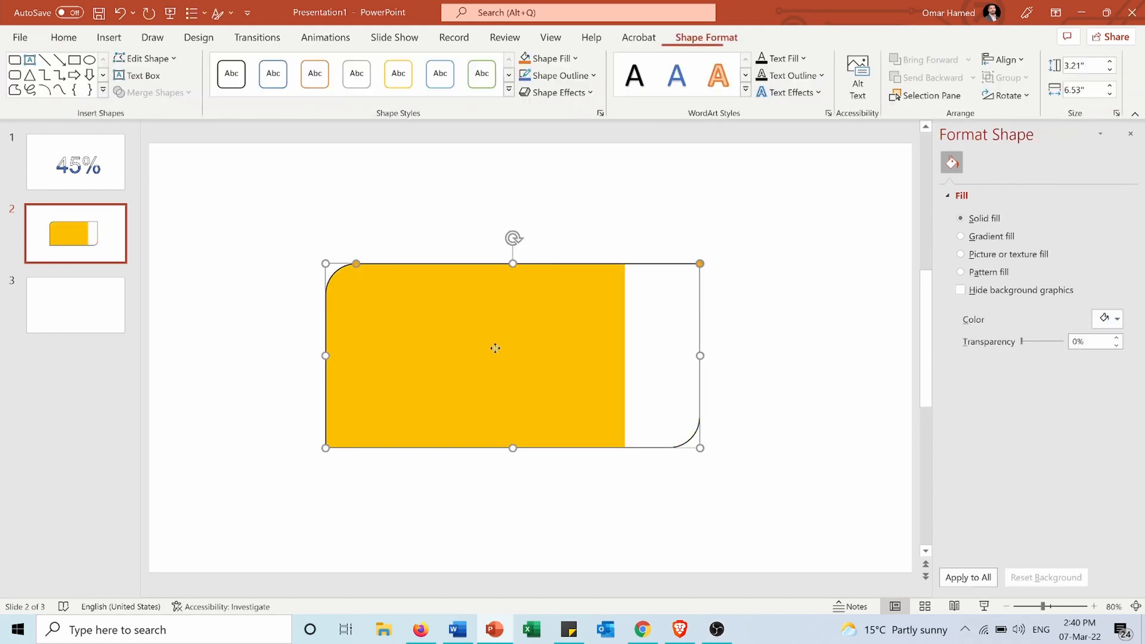
click(960, 277)
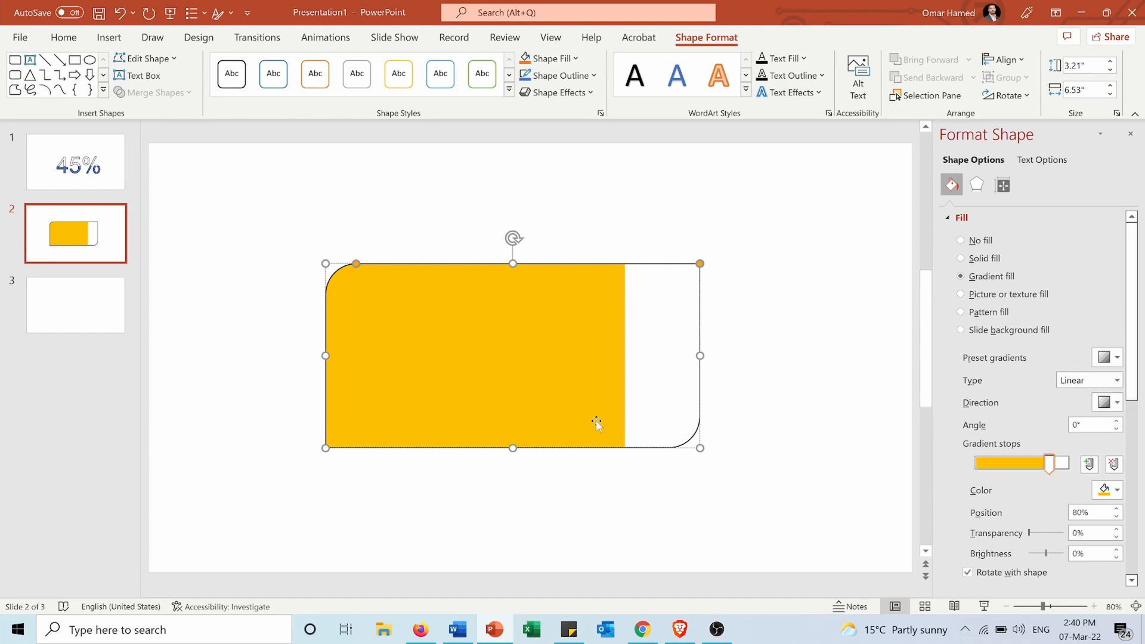
text(80%)
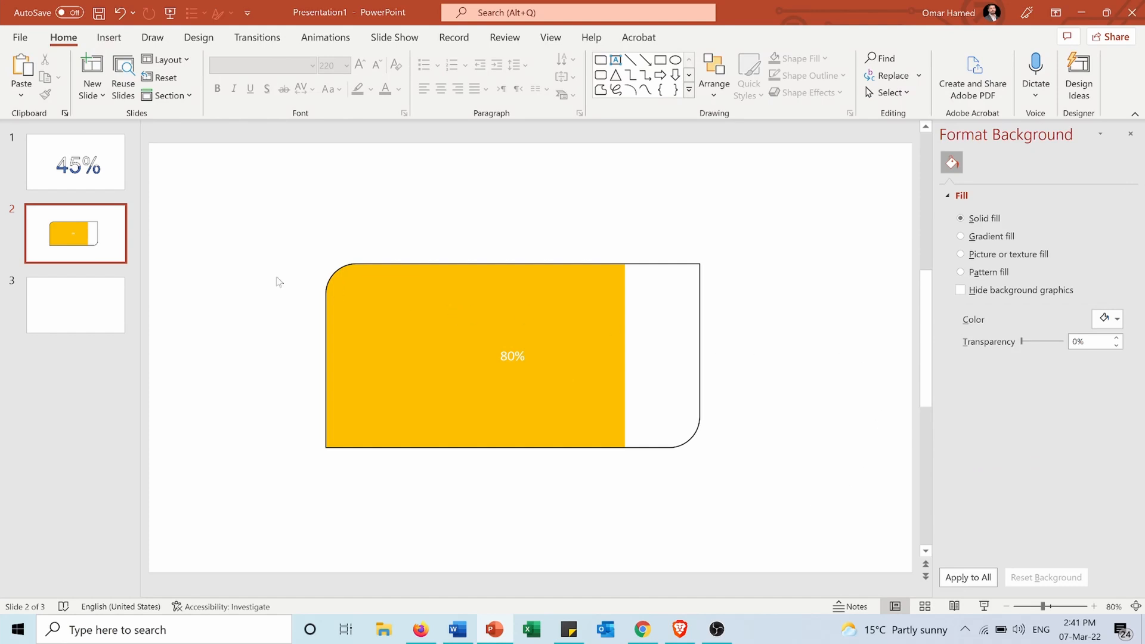
Step: On slide 3, insert the solid airplane icon from the Icons library
click(75, 305)
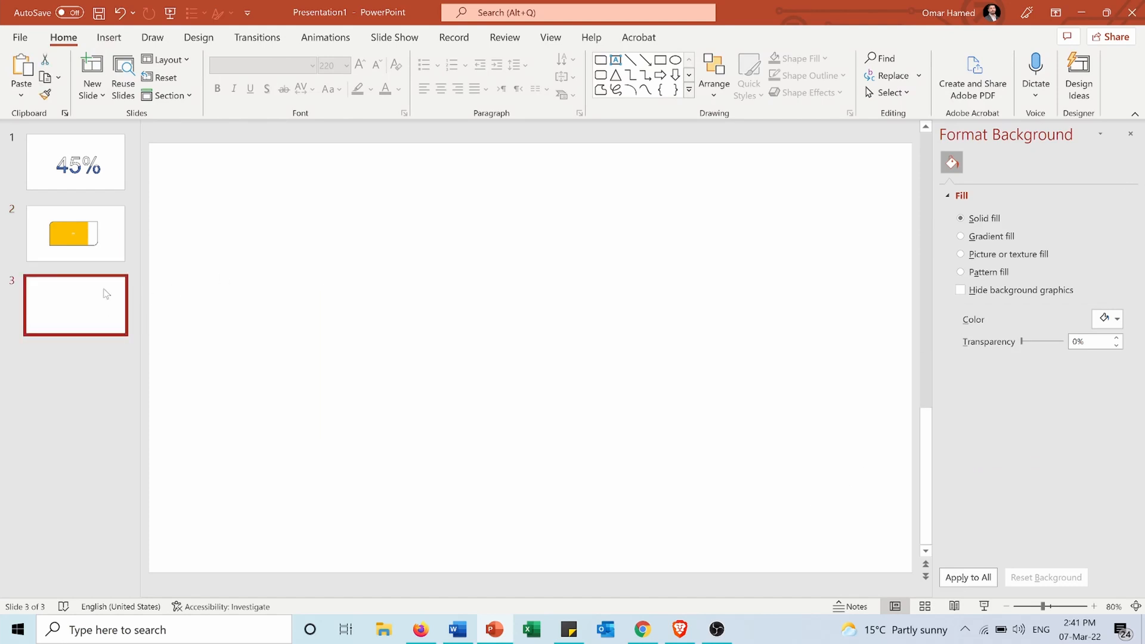
click(108, 37)
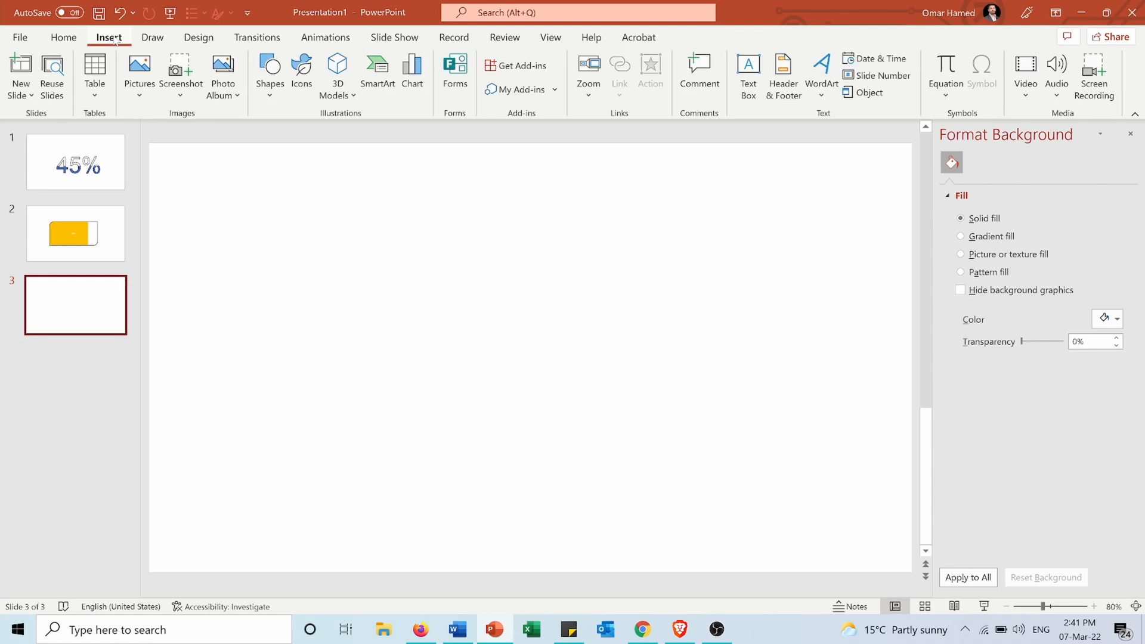
click(301, 75)
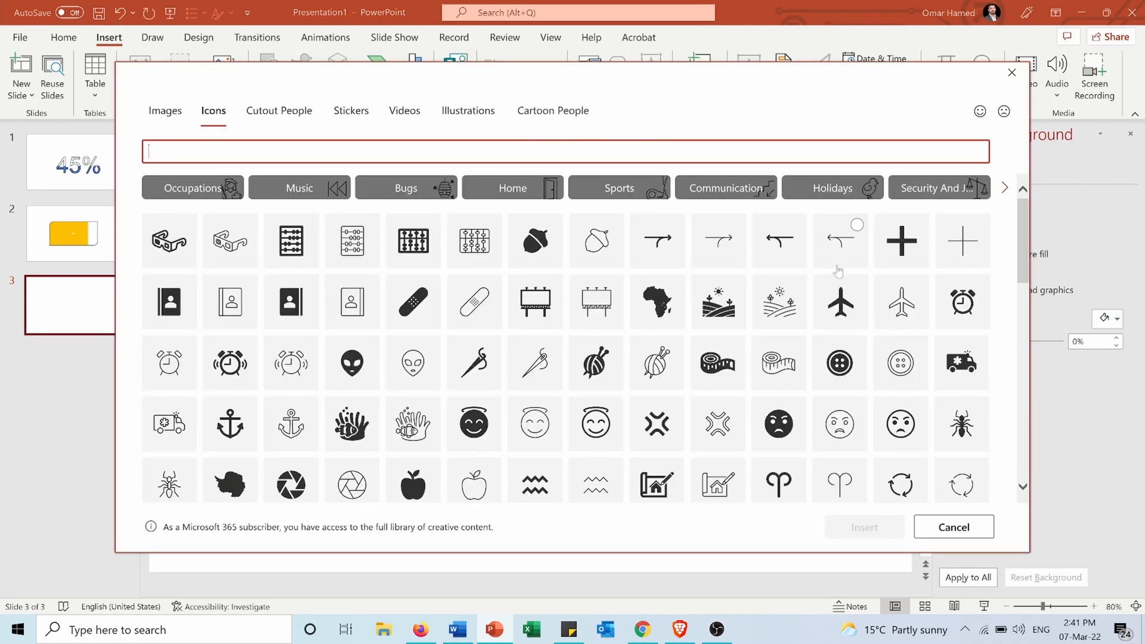
mouse_move(842, 305)
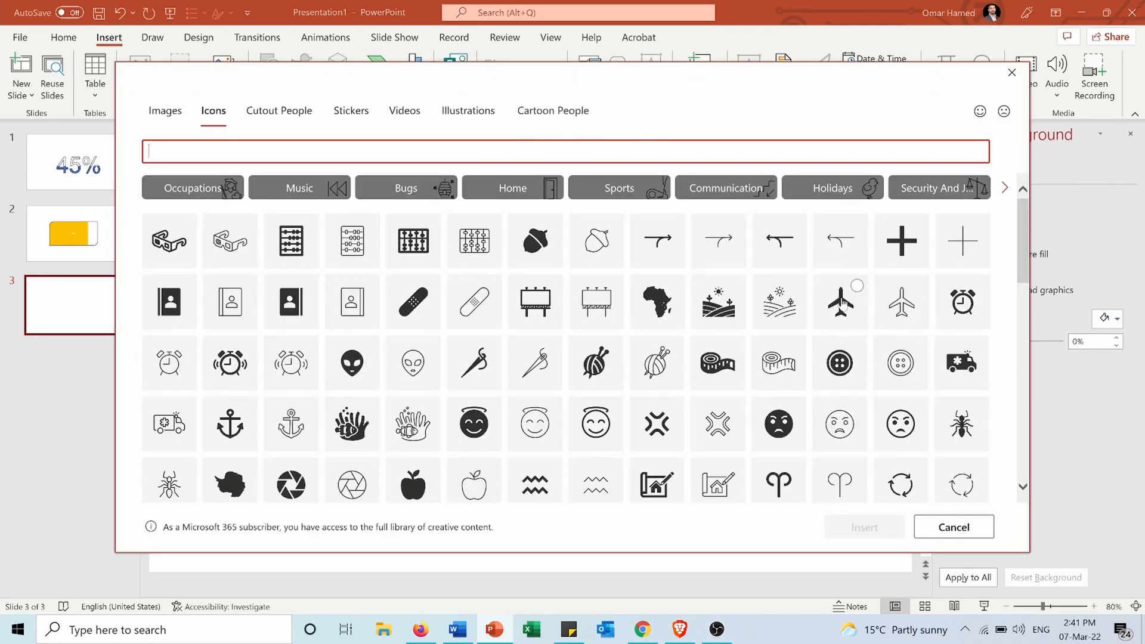
click(839, 302)
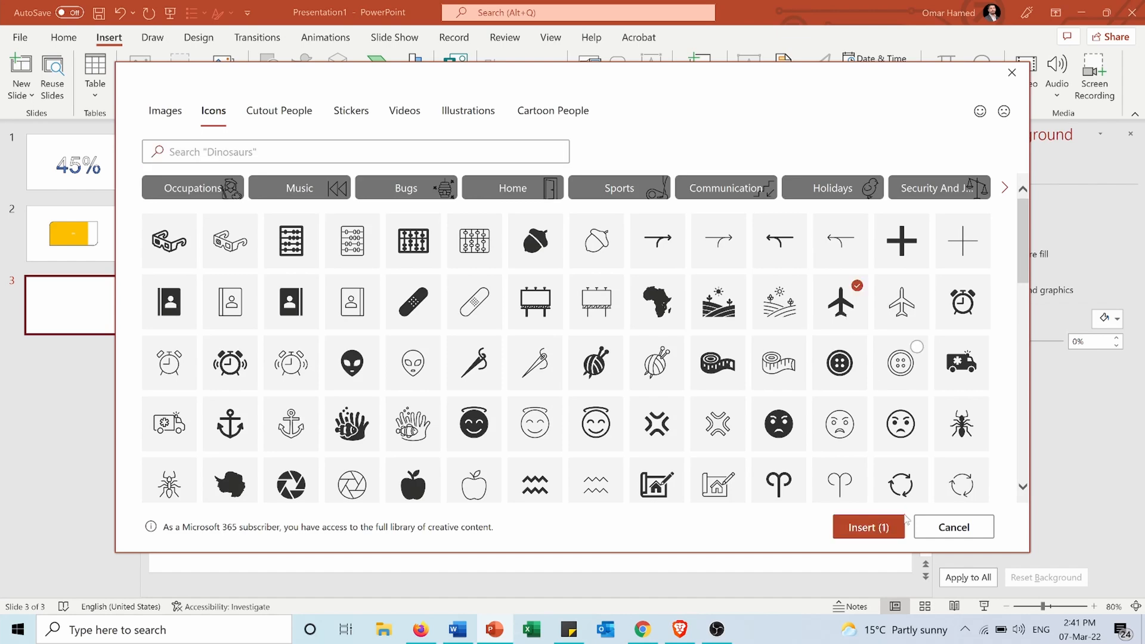
click(953, 527)
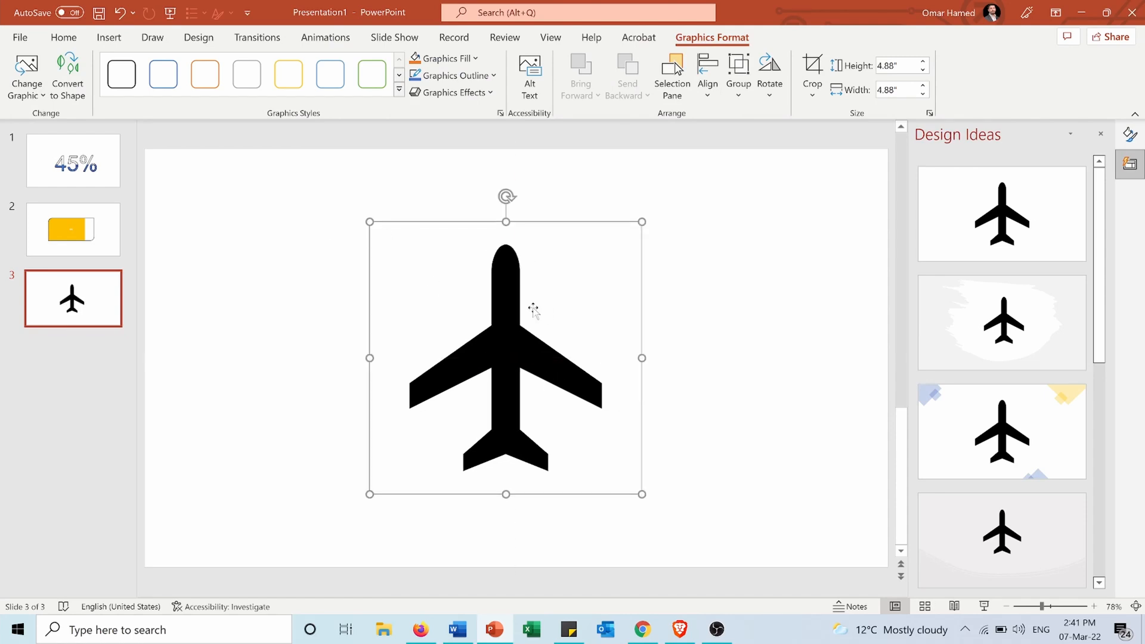
Step: Open the airplane icon's formatting settings from its right-click menu
right_click(533, 310)
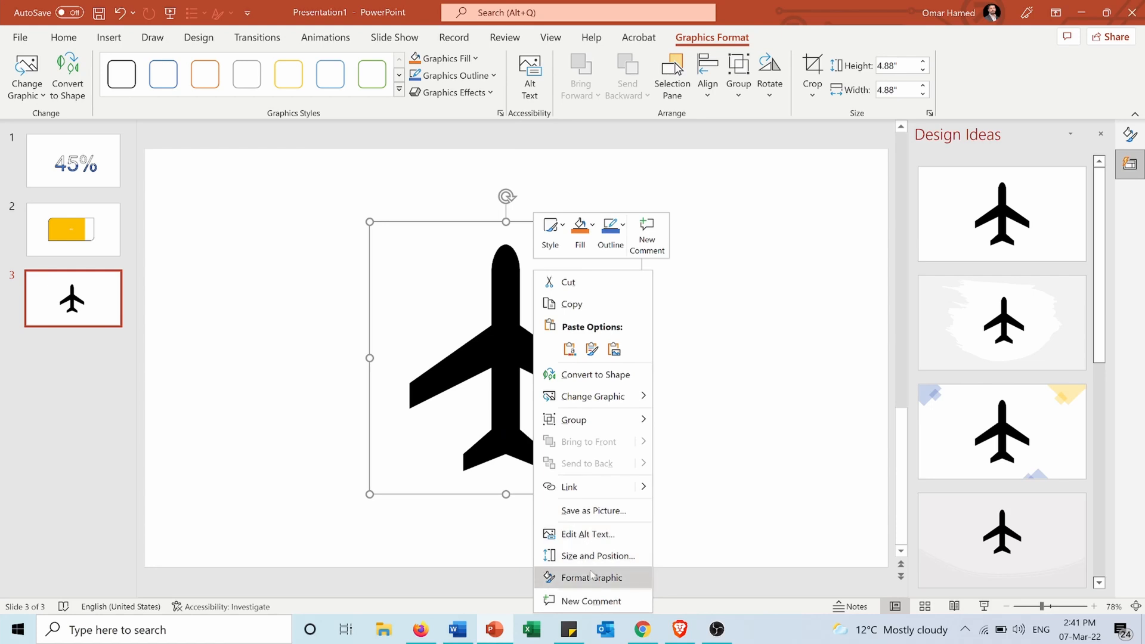
click(589, 577)
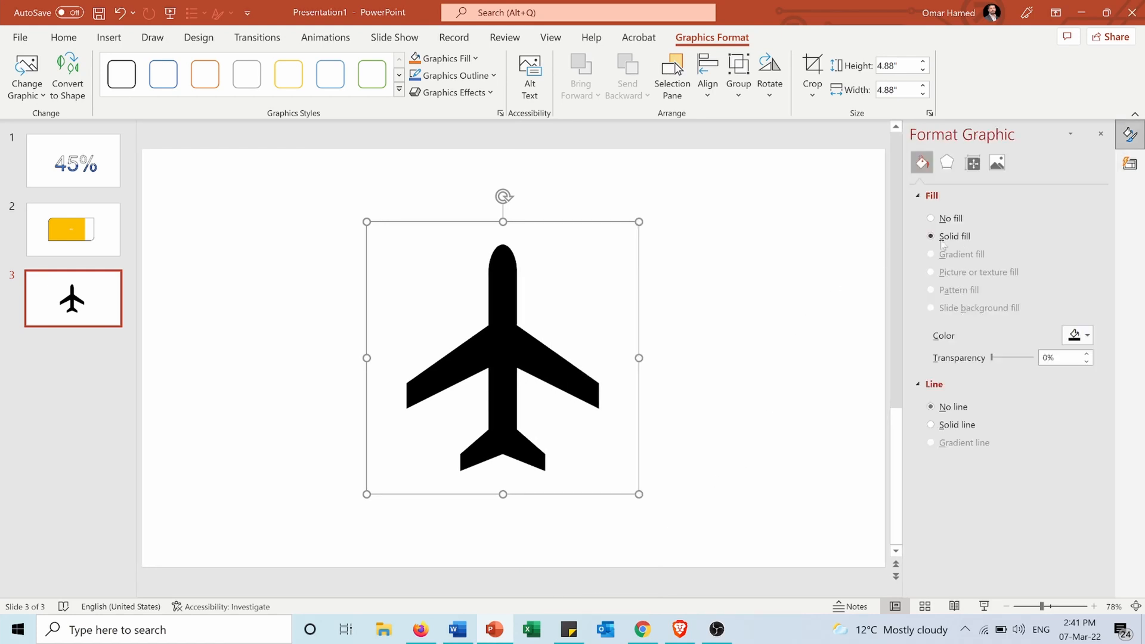
mouse_move(406, 261)
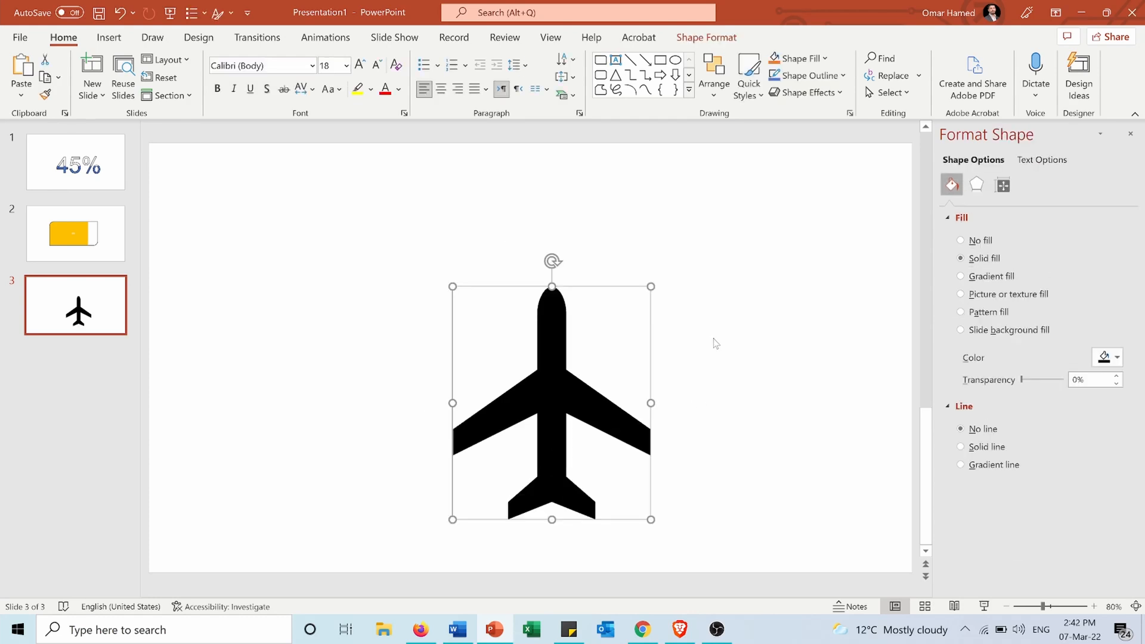
mouse_move(715, 327)
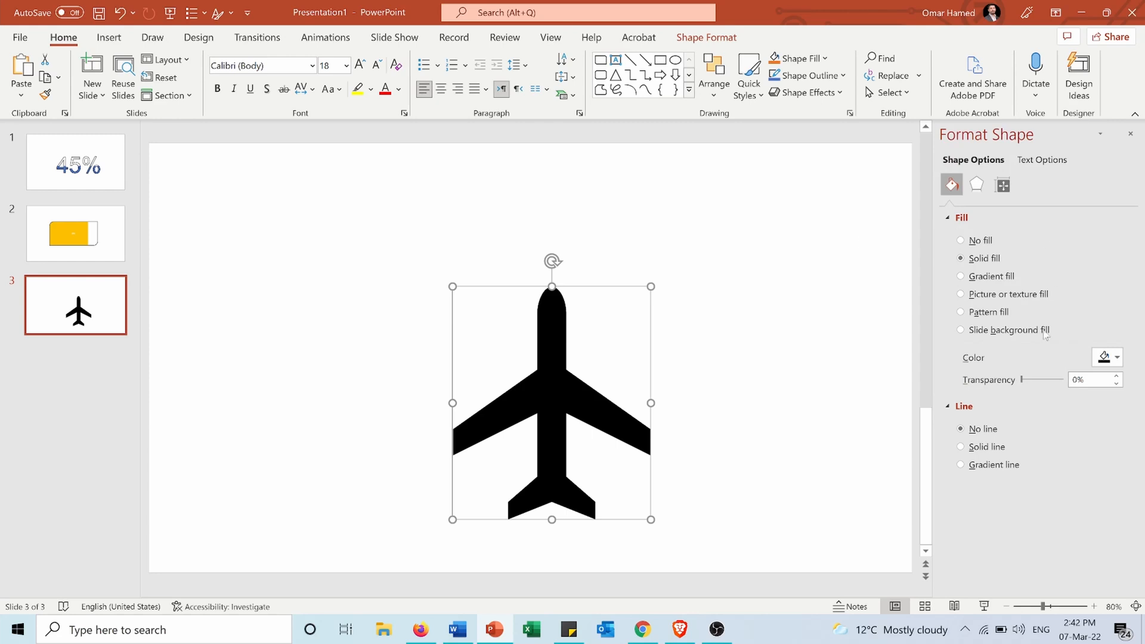
Step: Set the airplane's outline to solid green and its fill to a green gradient
click(960, 446)
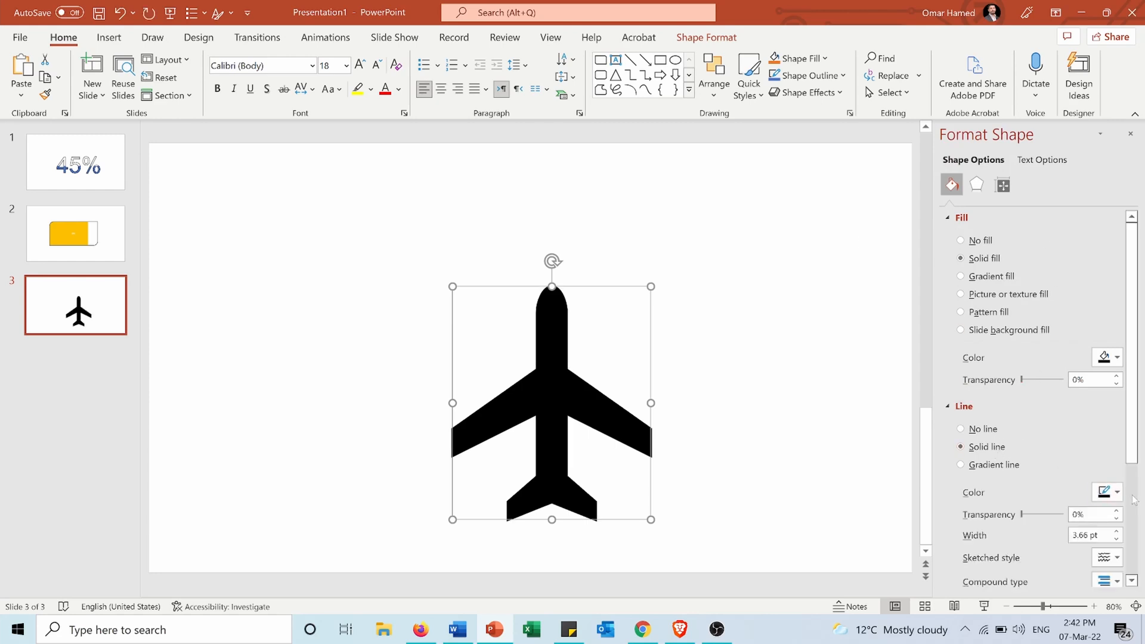
click(1116, 492)
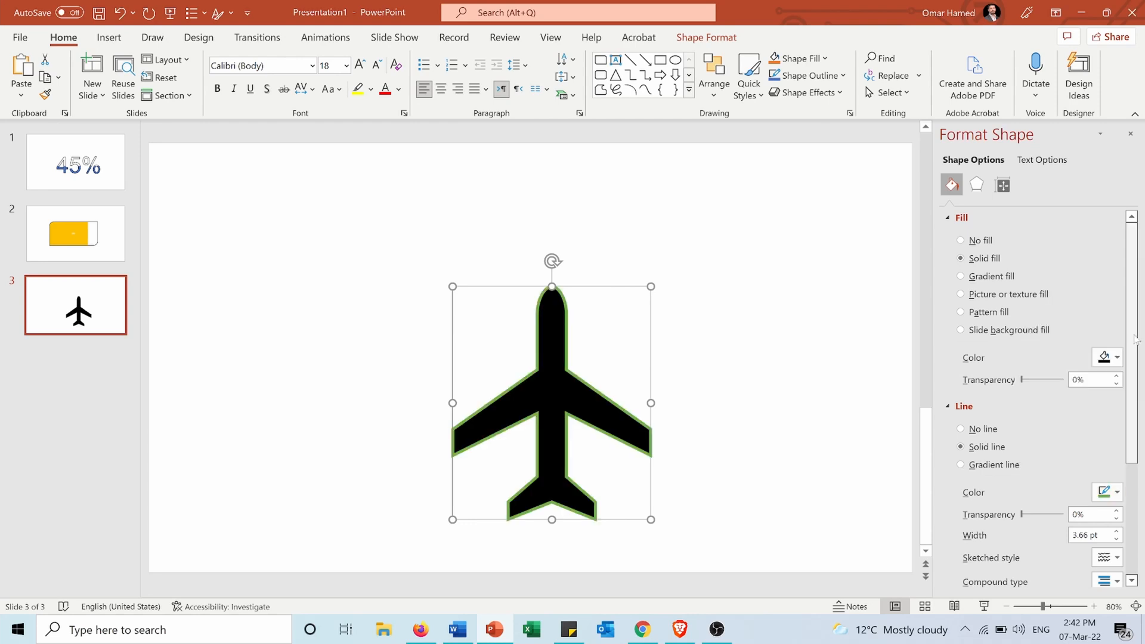
mouse_move(1107, 357)
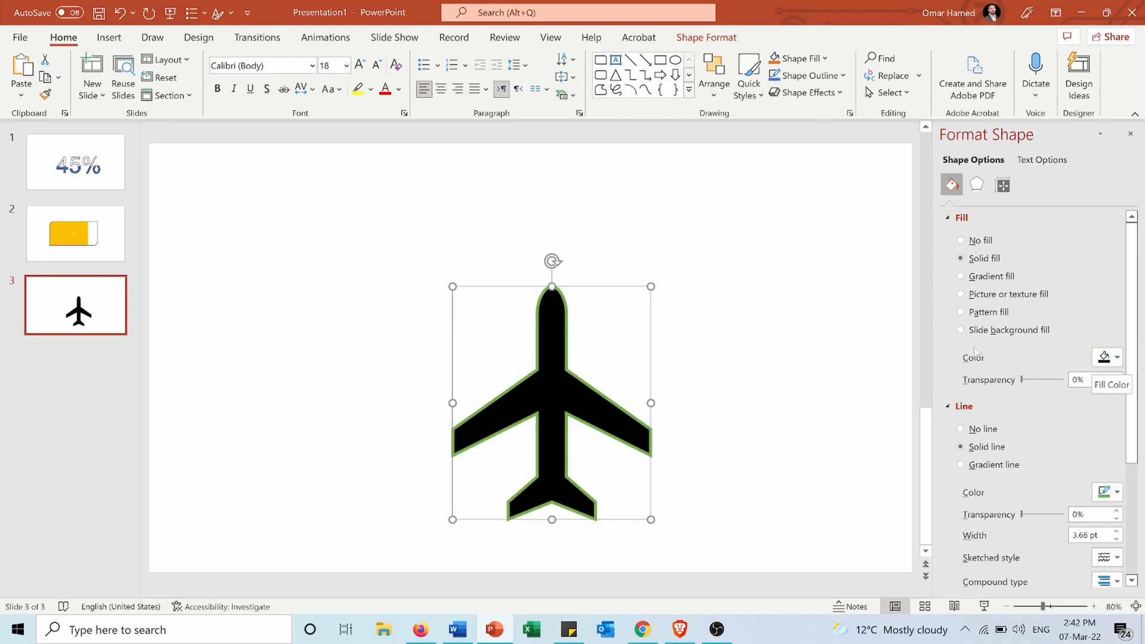
click(961, 276)
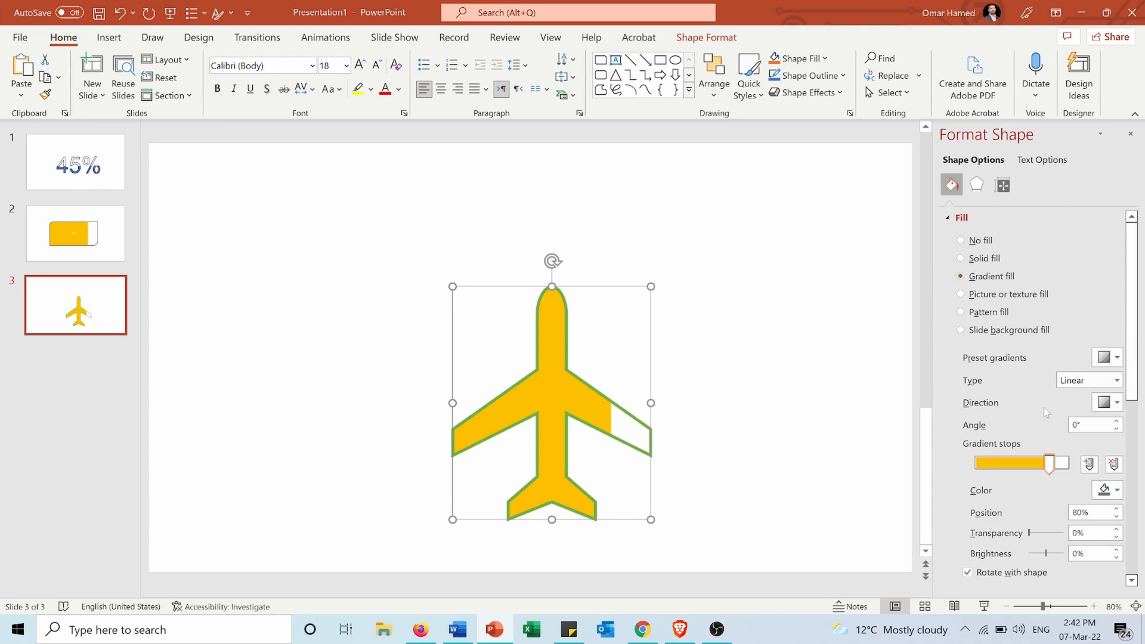
click(1104, 489)
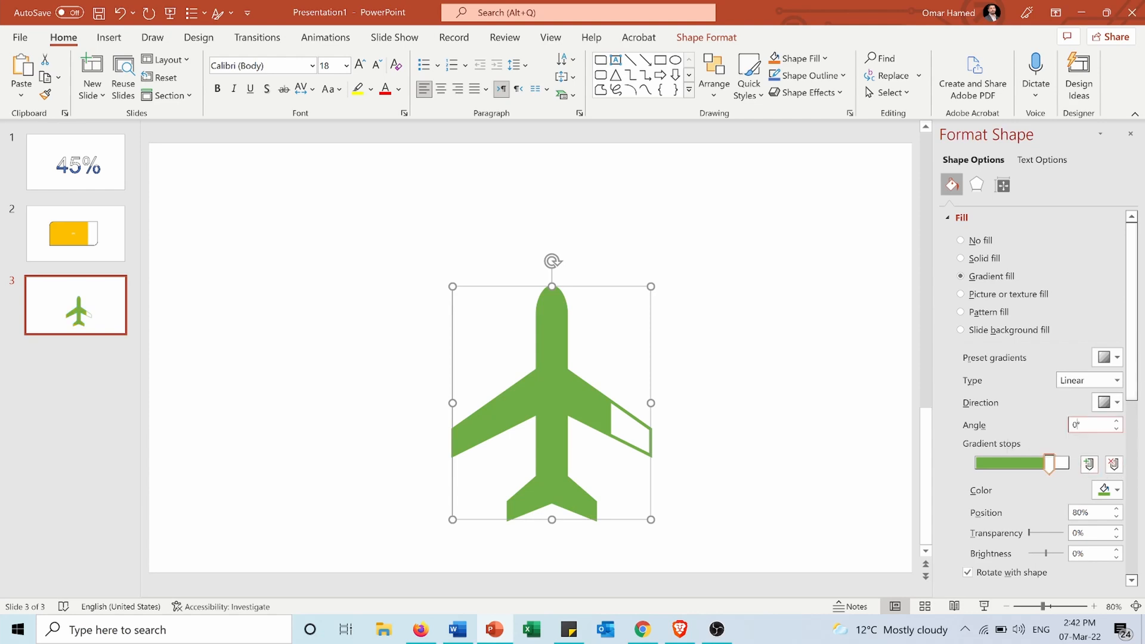
Step: Set the gradient angle to 270° and colour the end stop Green, Accent 6, Lighter 80%
click(1116, 422)
text(270)
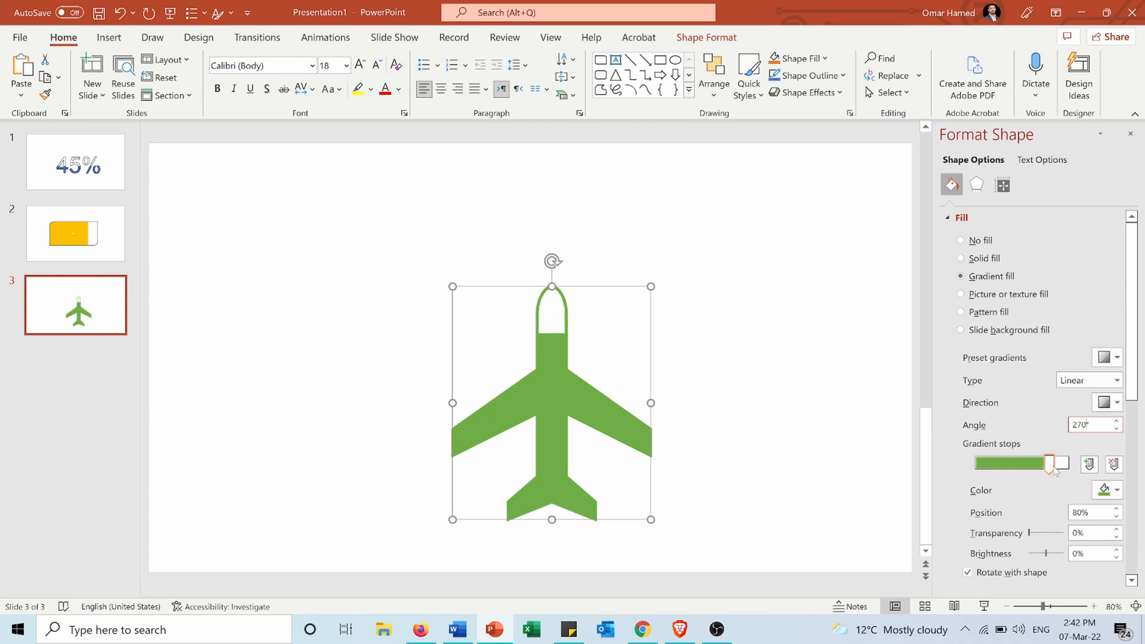
click(1103, 490)
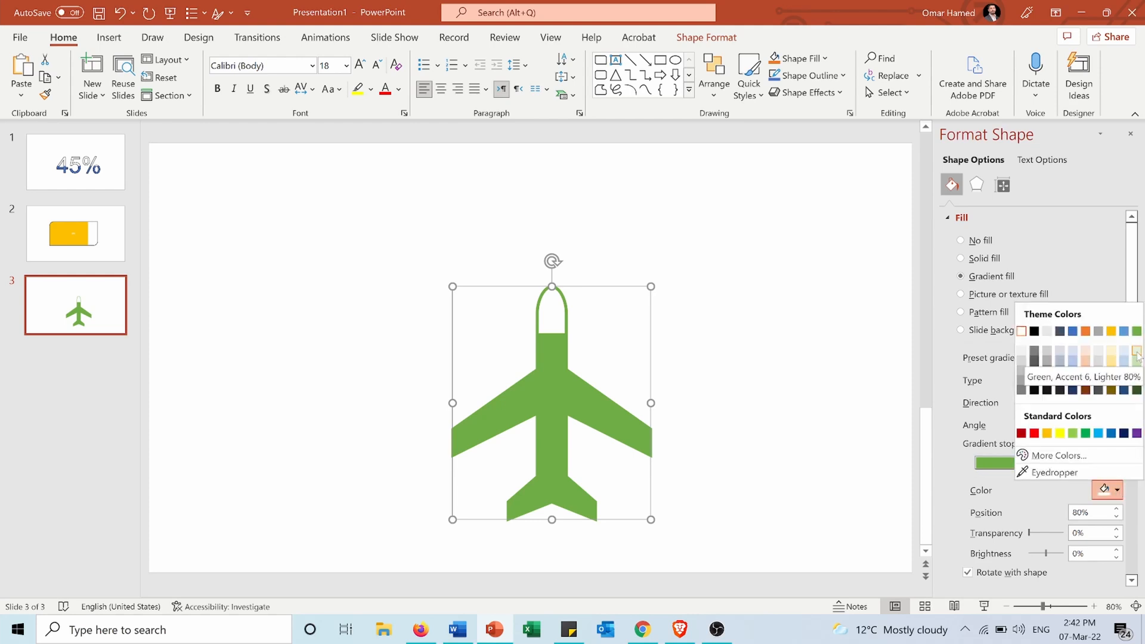
click(1137, 356)
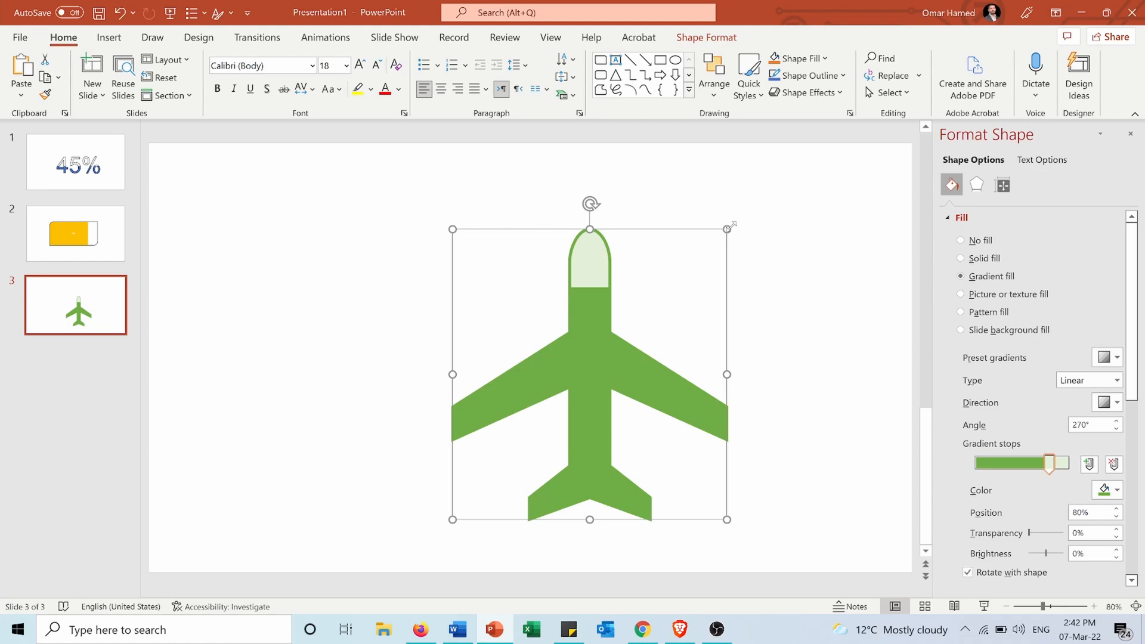
Step: Shift the airplane left and move its green gradient stop to 25% for a soft fade
drag(589, 374, 501, 361)
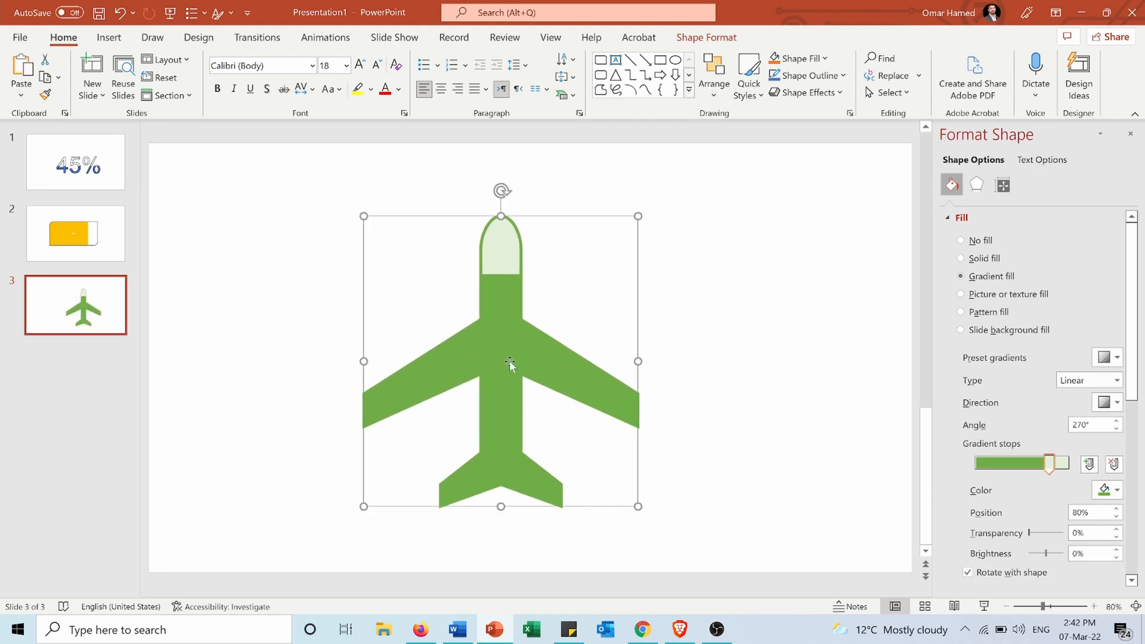
click(1092, 512)
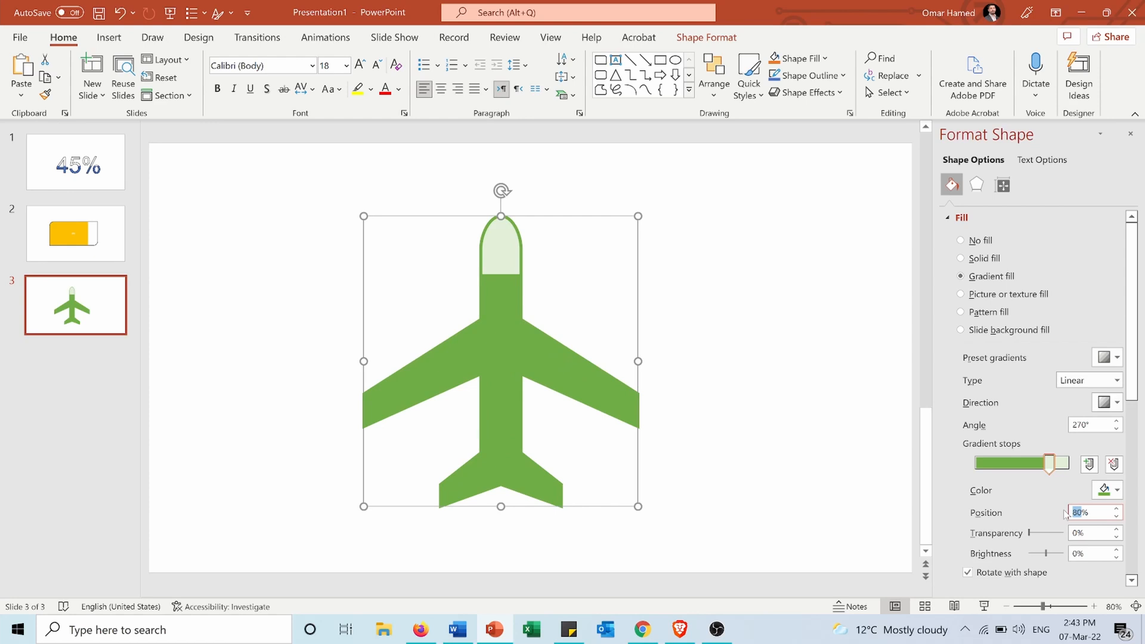
drag(1050, 464, 999, 464)
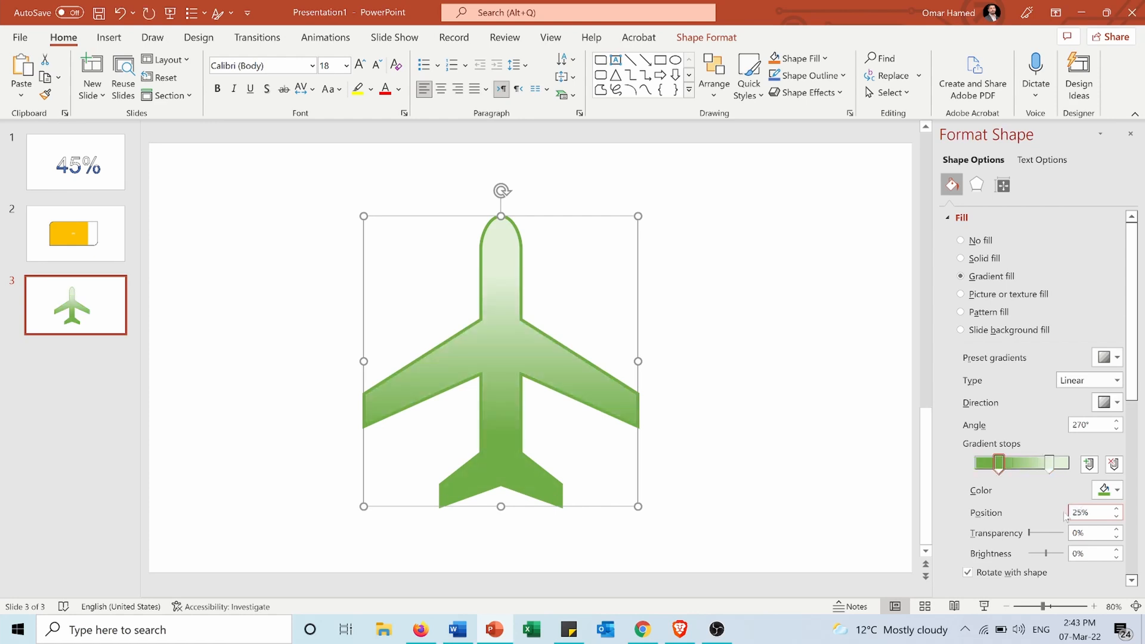